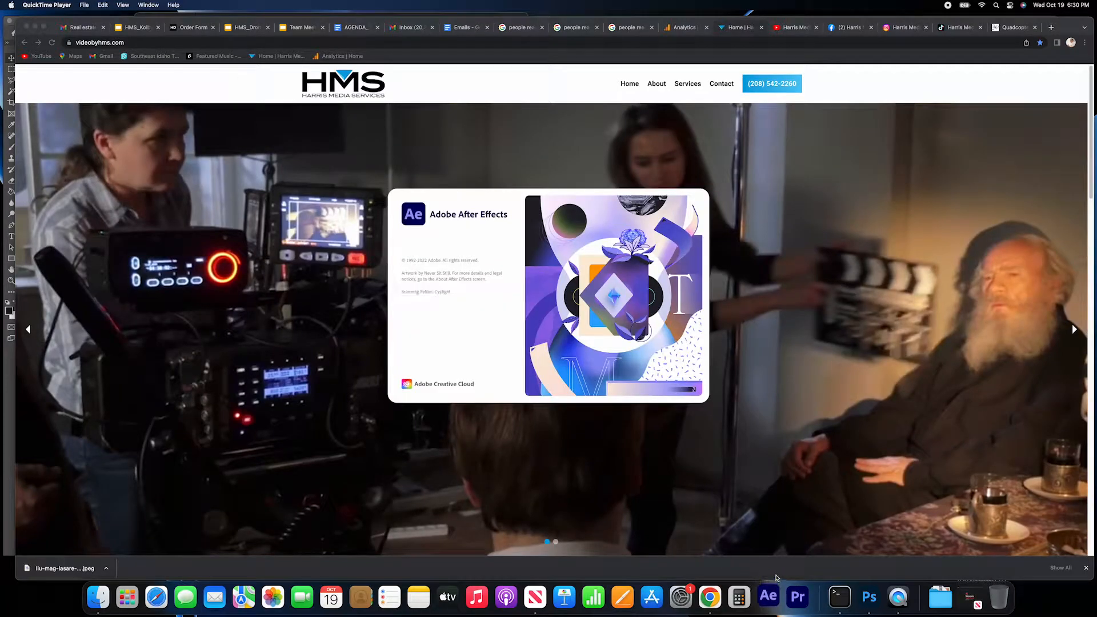
- Create a new project with a composition named To Idaho Falls Business
click(768, 597)
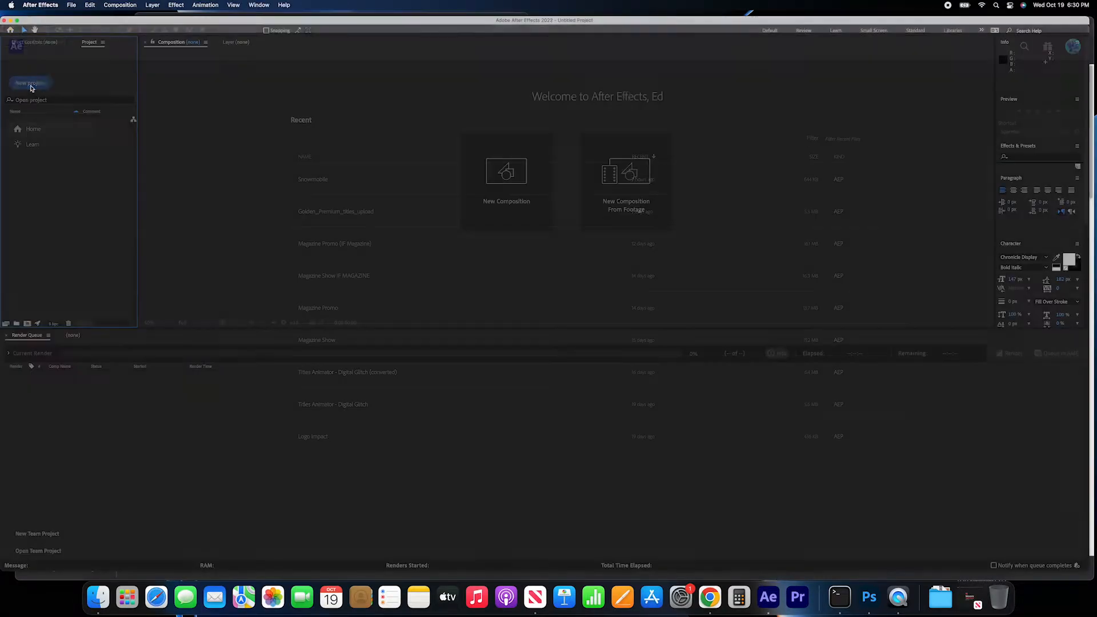
click(506, 175)
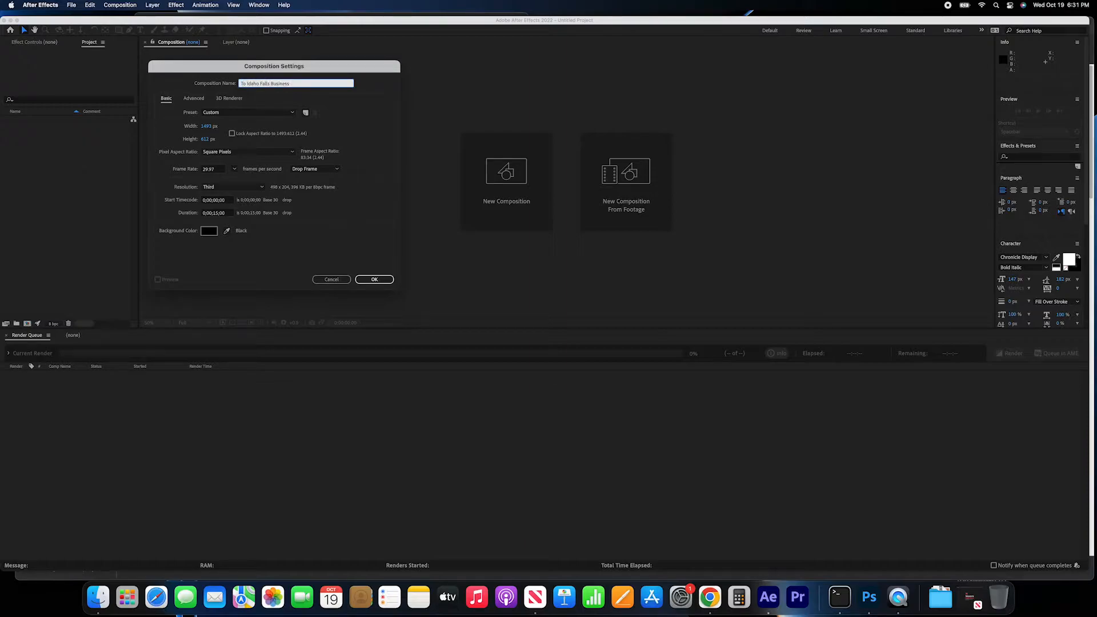
click(209, 126)
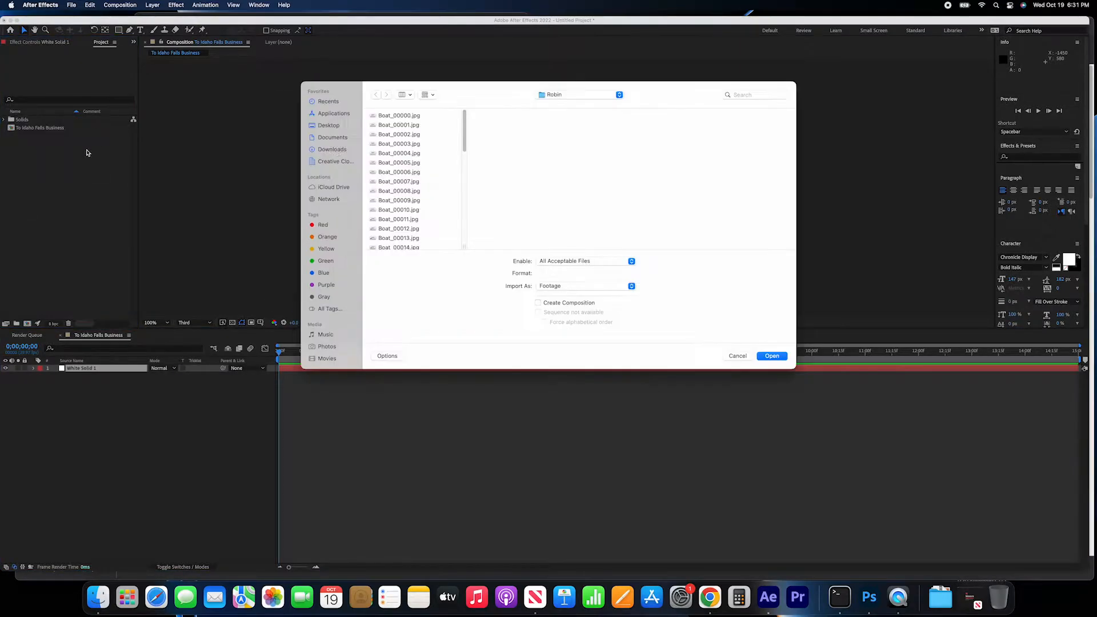
- Browse to Desktop > GIF Signature > Assets holding Boat.ai and PDB GOOD logo.ai
click(328, 126)
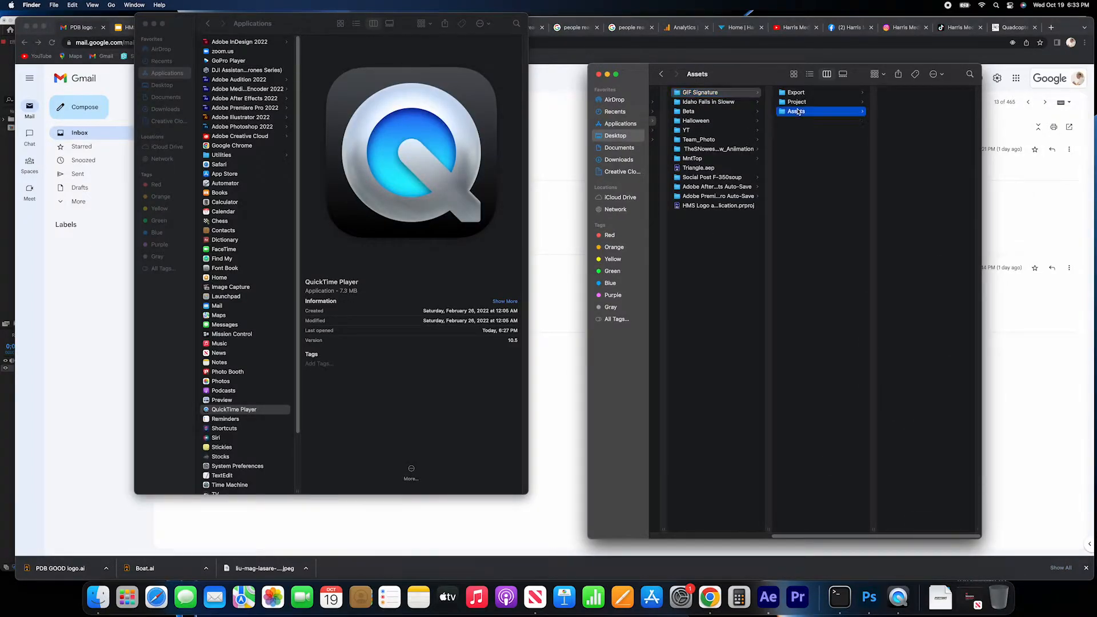
click(805, 111)
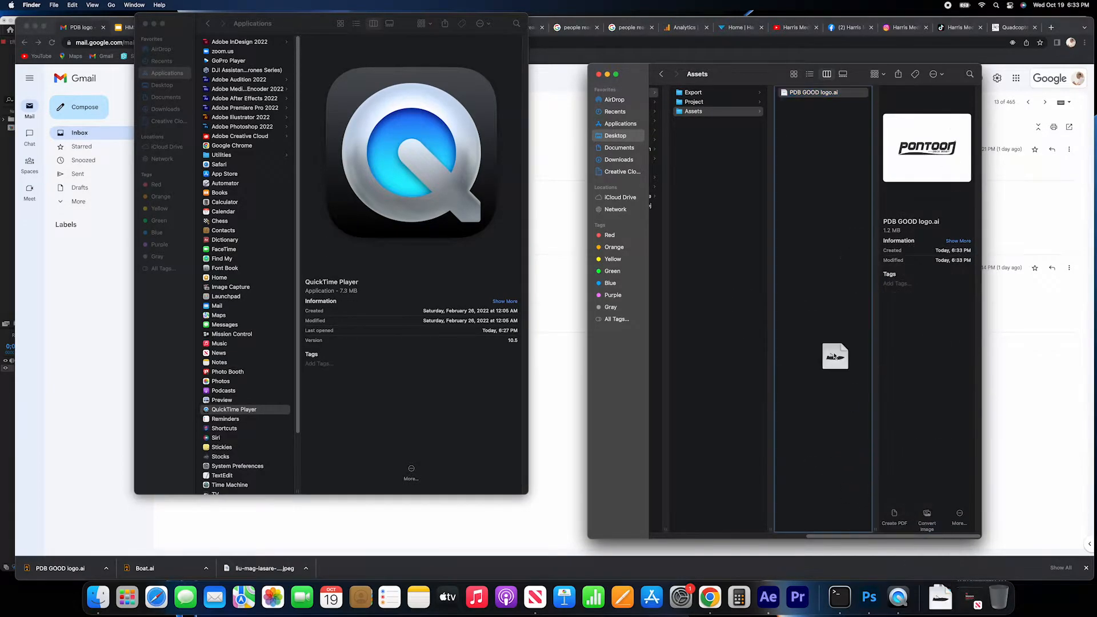
click(799, 102)
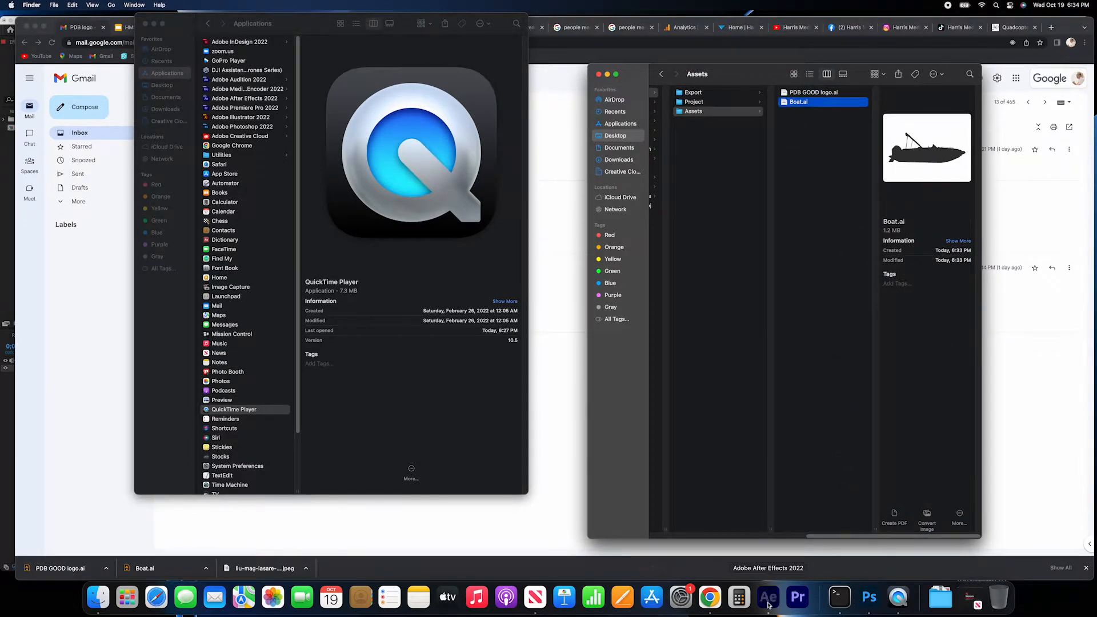
- Import Boat.ai and PDB GOOD logo.ai, then scale the boat down toward the lower left
click(768, 597)
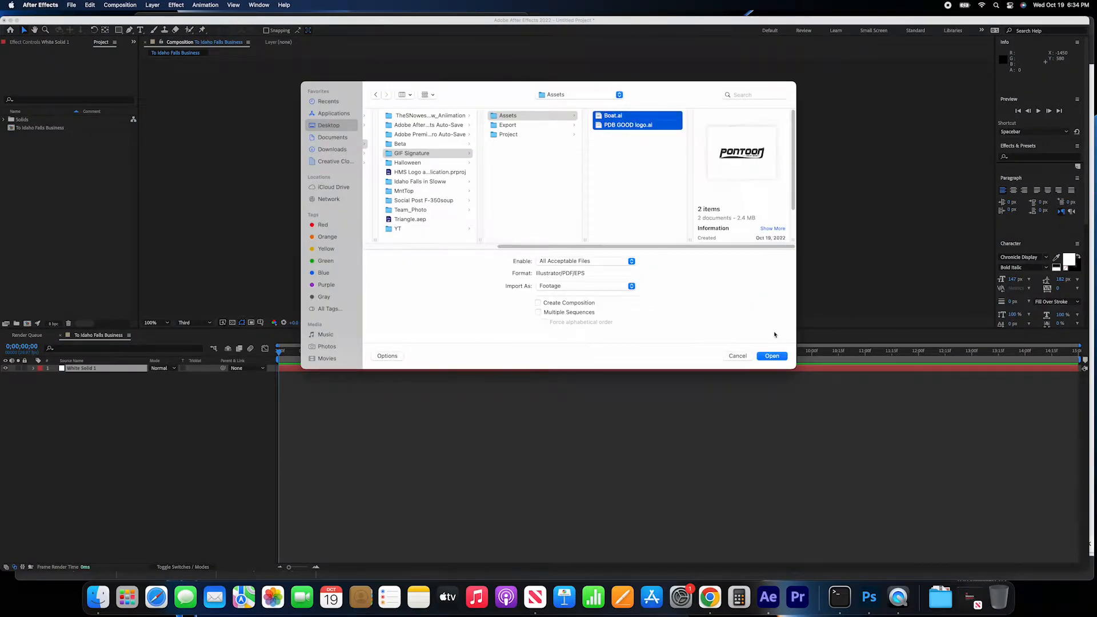
click(772, 355)
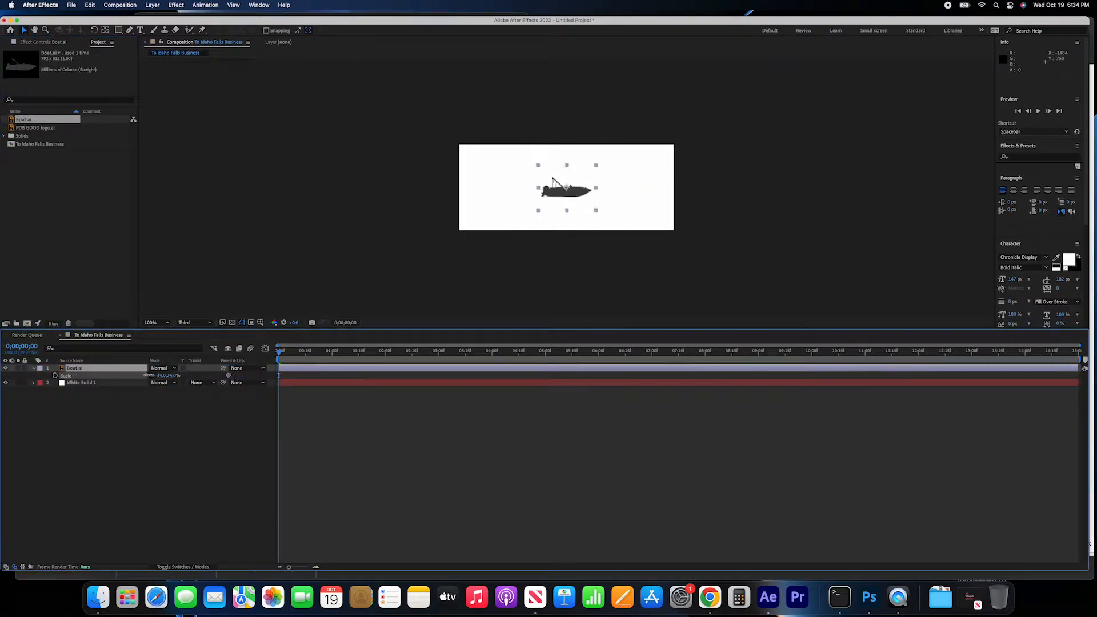
drag(567, 187, 497, 211)
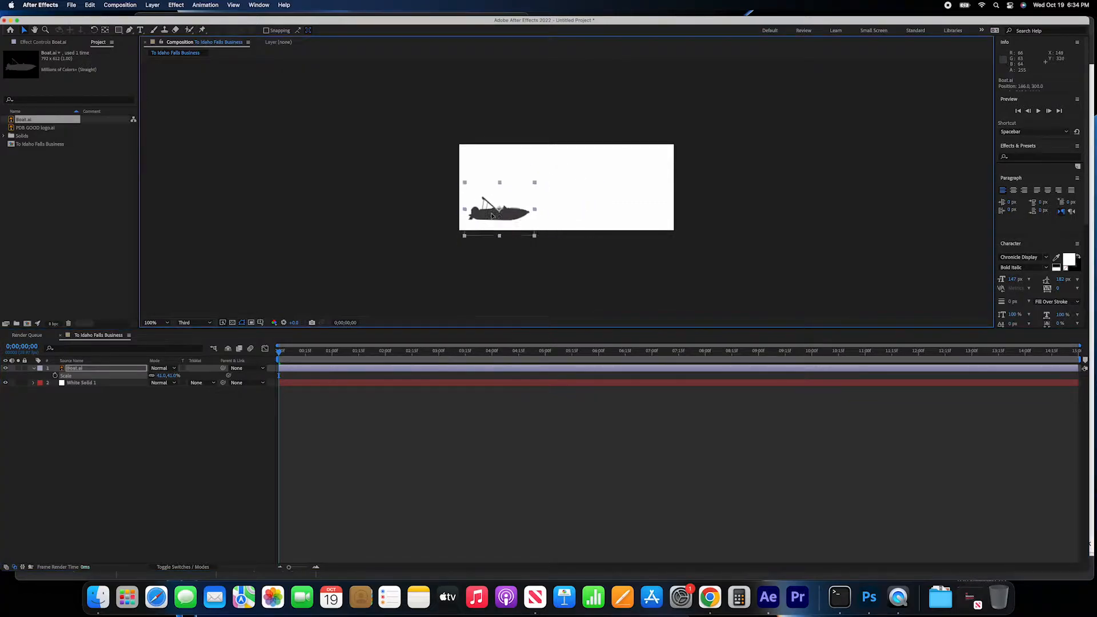
drag(497, 210, 566, 204)
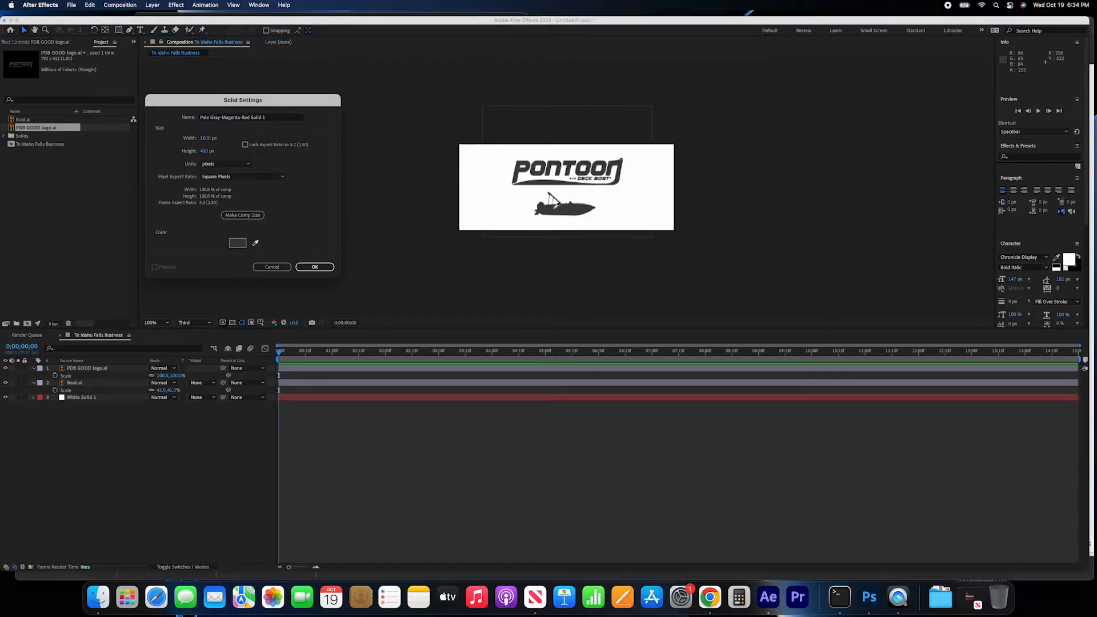
- Create the grey bottom-strip solid and set the boat layer onto it
click(315, 266)
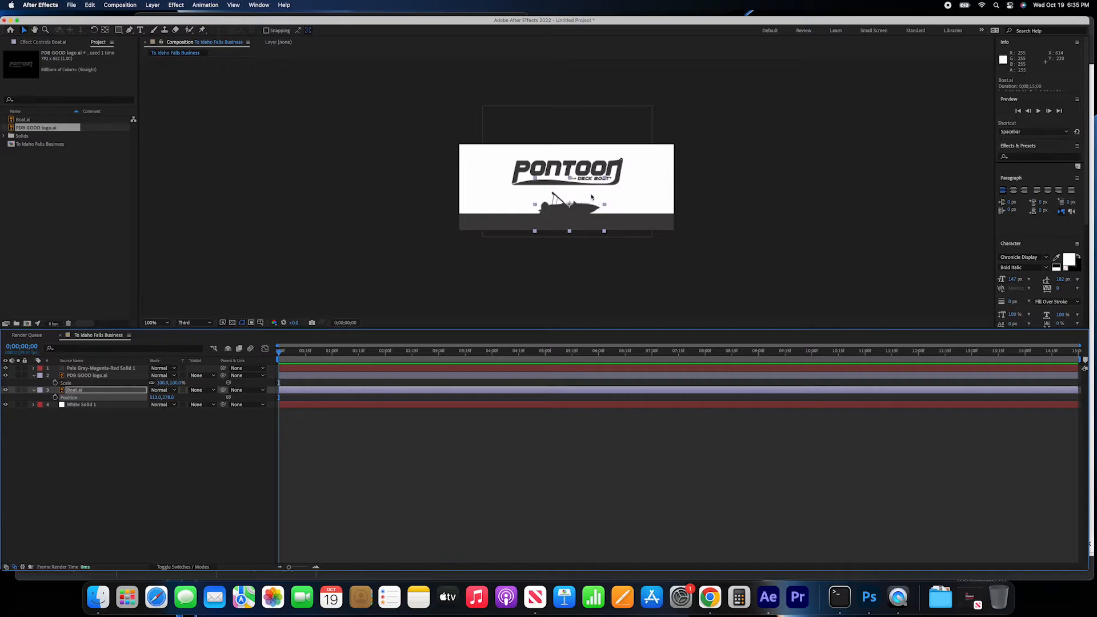
drag(570, 203, 550, 210)
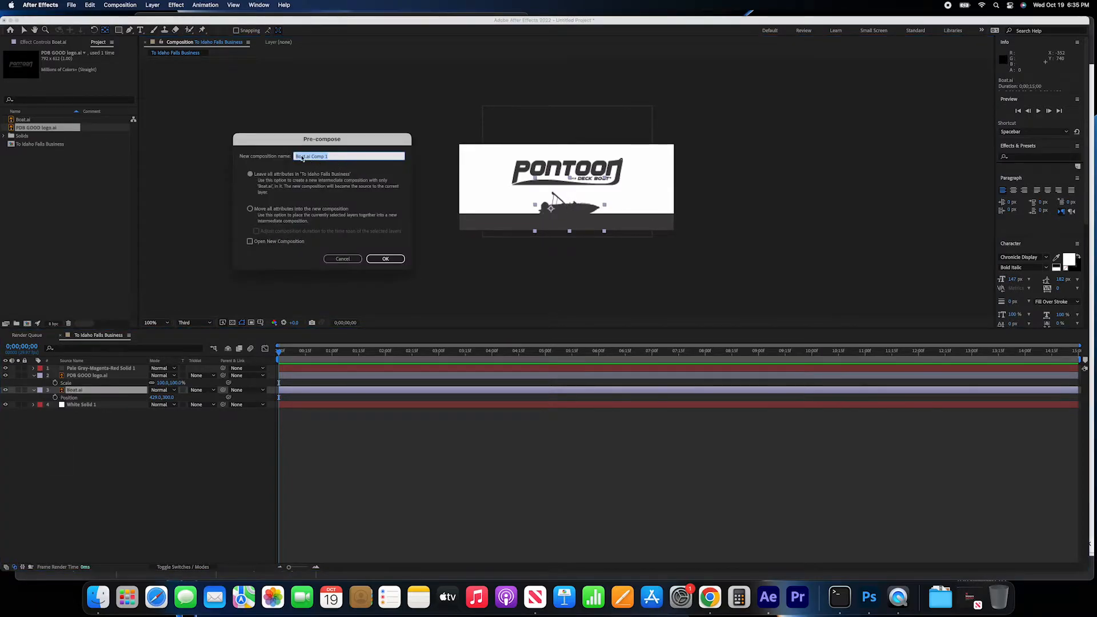
- Pre-compose the boat as 'The Boat' and widen that composition's width
text(The Boat)
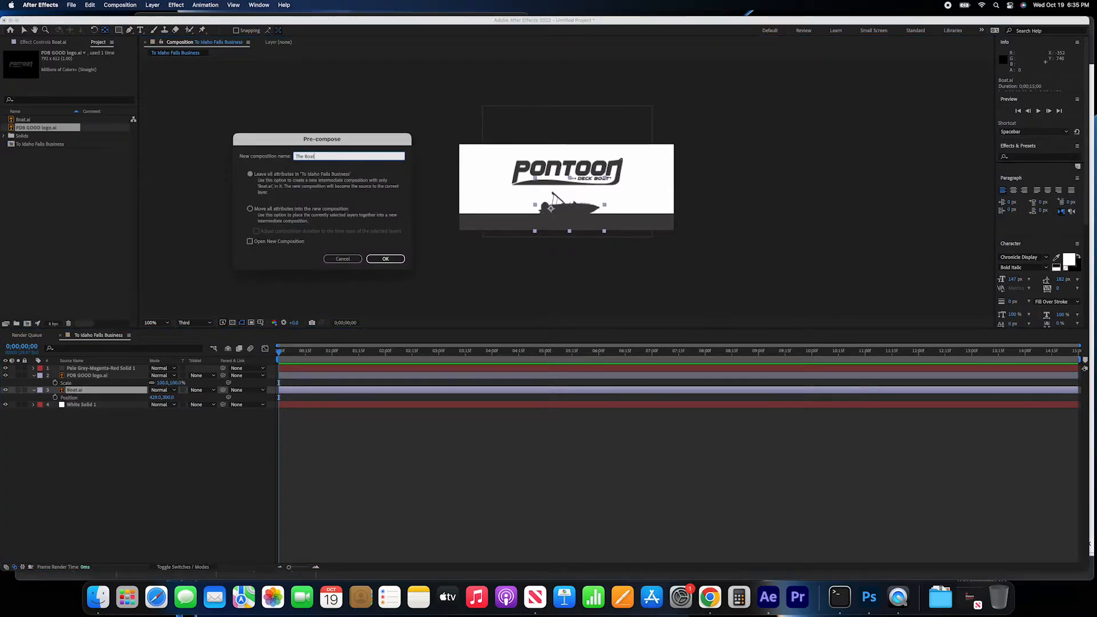
click(386, 258)
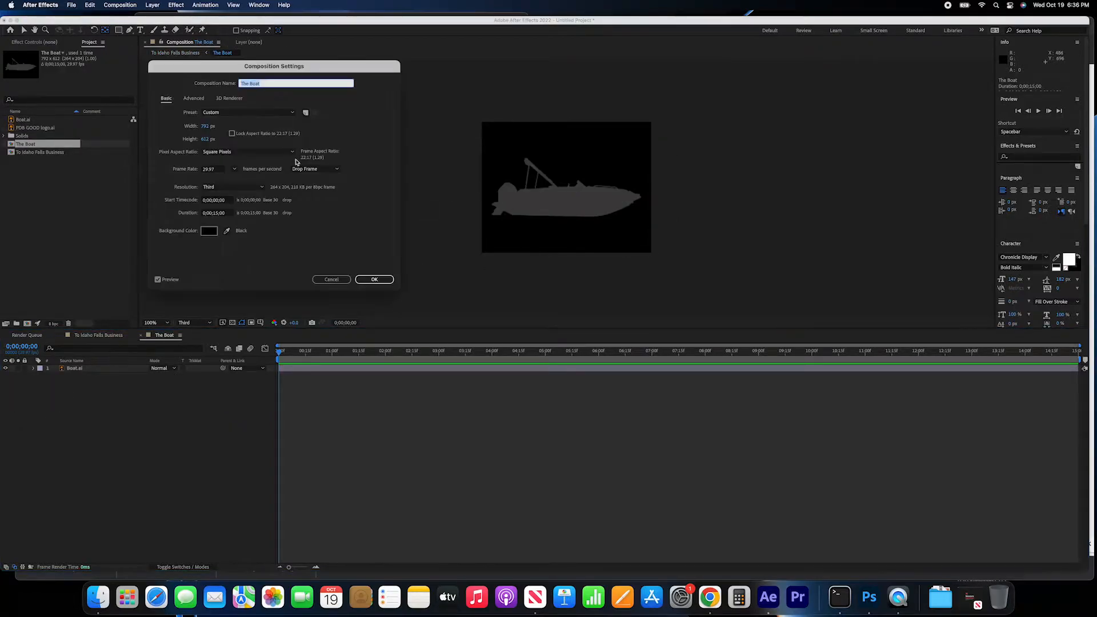
click(375, 279)
text(1000)
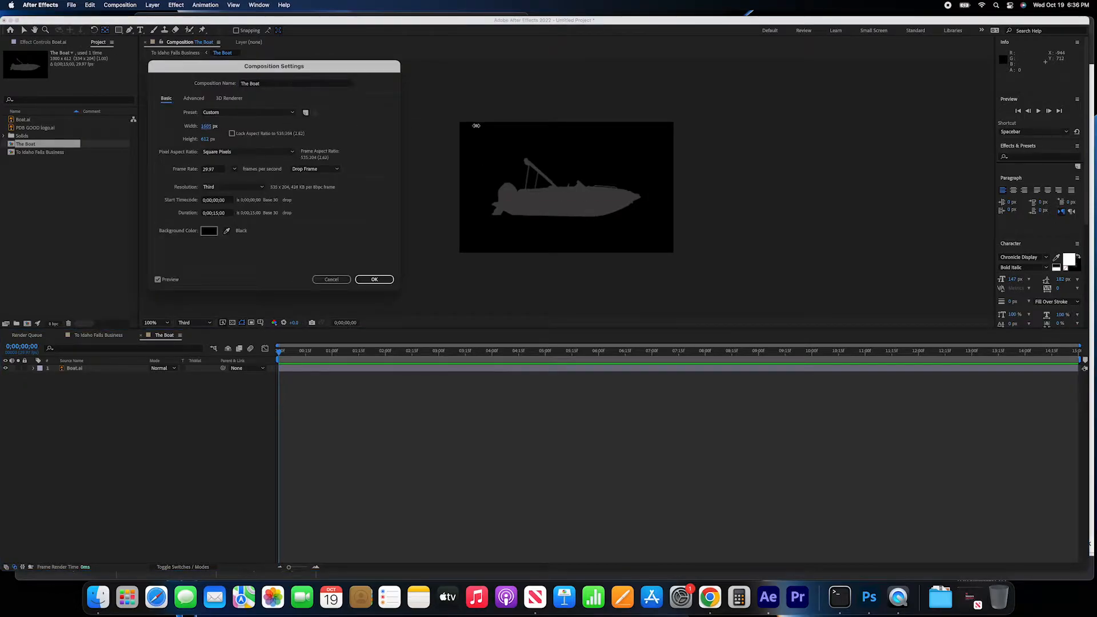
click(373, 279)
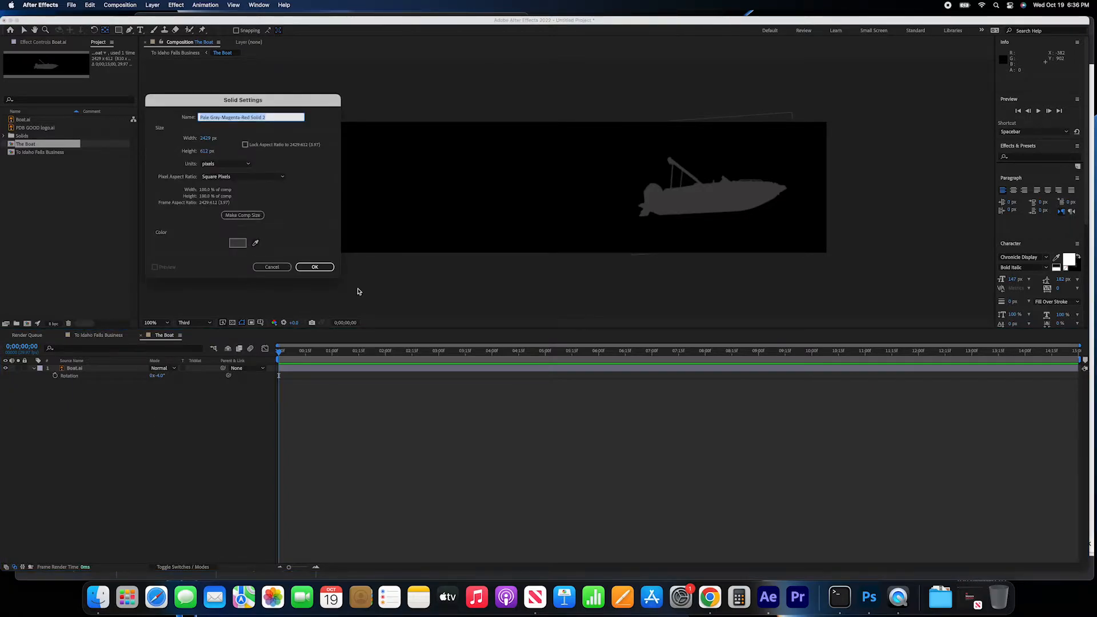
- Create a solid under the boat layer and shape it with a wave mask path
click(315, 266)
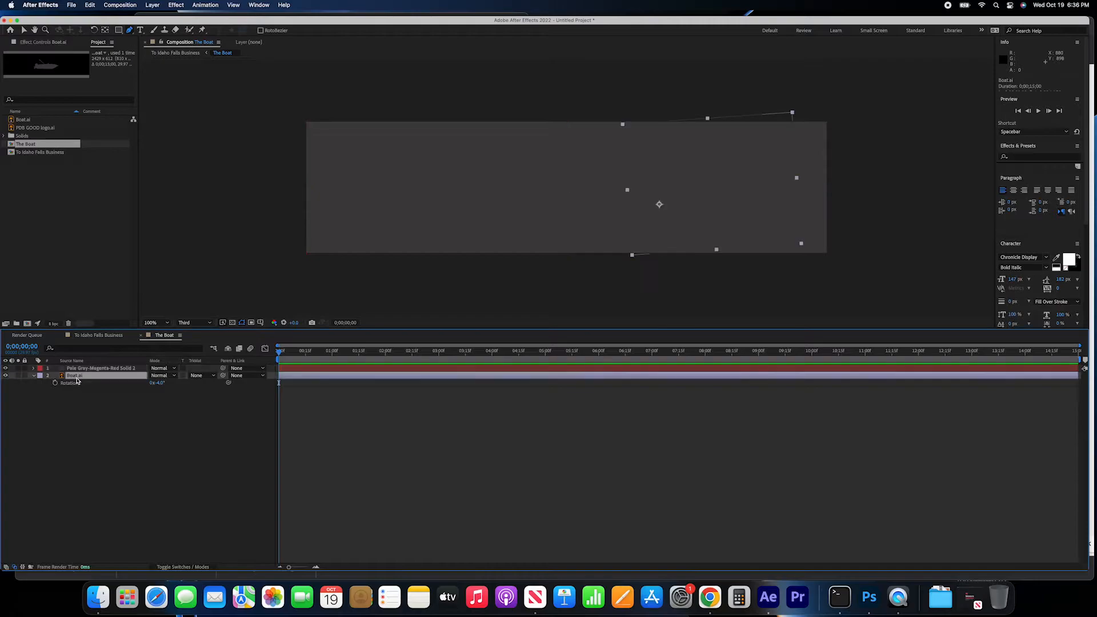
drag(73, 375, 73, 366)
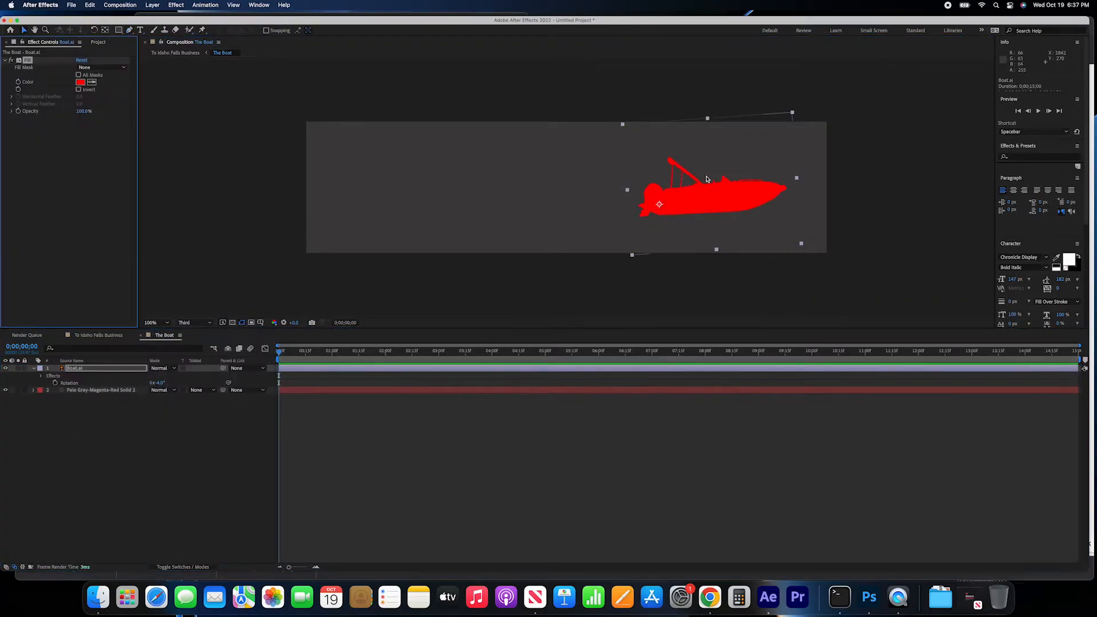
click(41, 376)
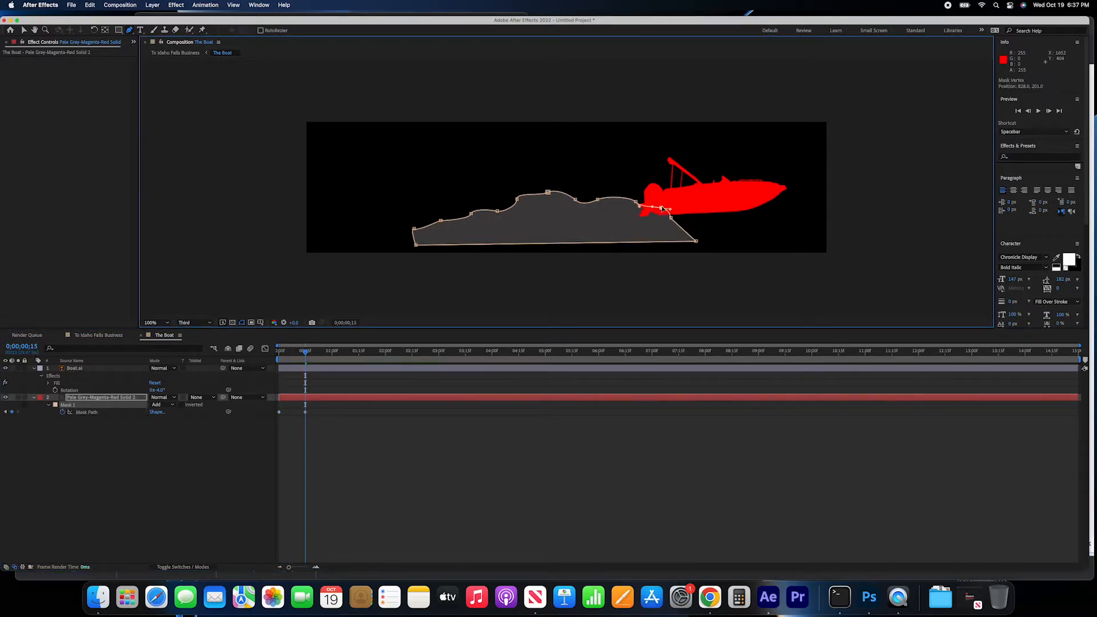
drag(662, 208, 640, 207)
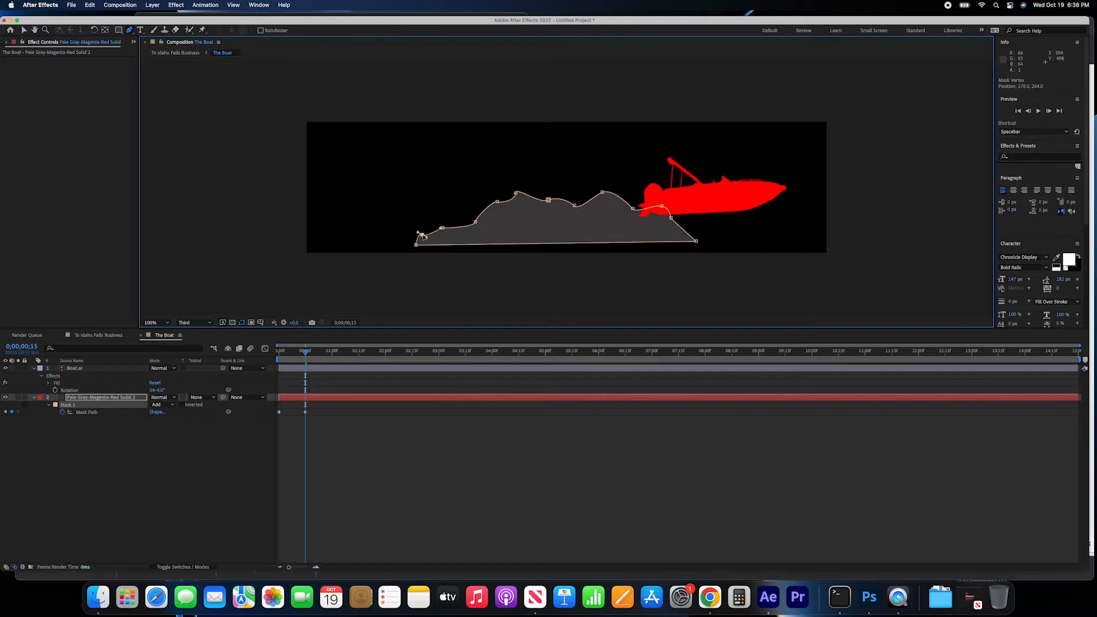
right_click(304, 411)
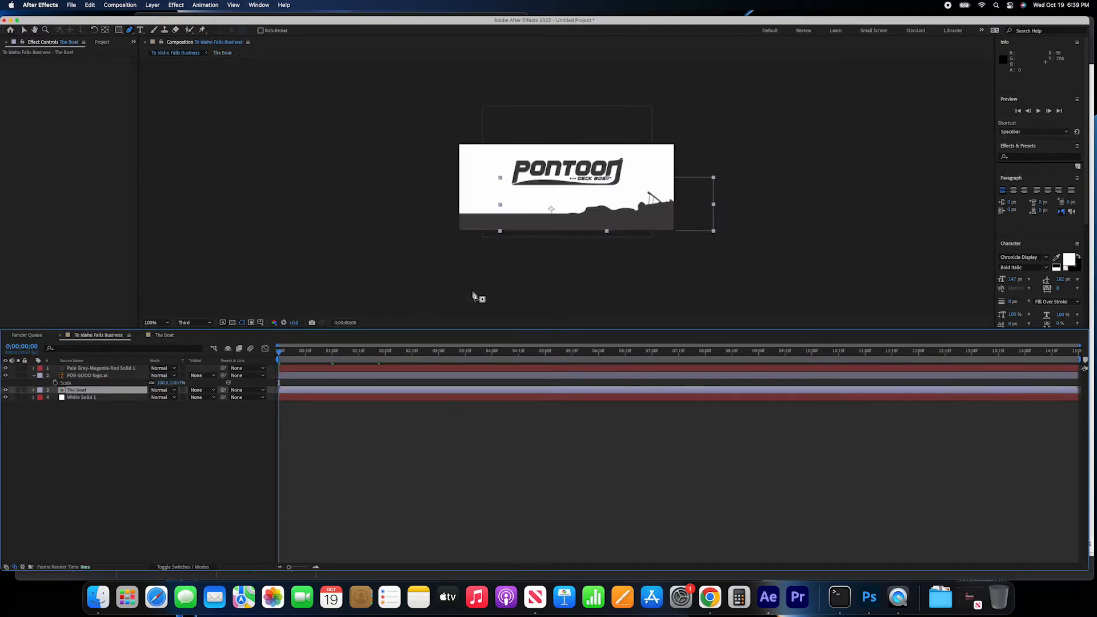
- Return to The Boat composition to keep keyframing the wave mask
click(353, 350)
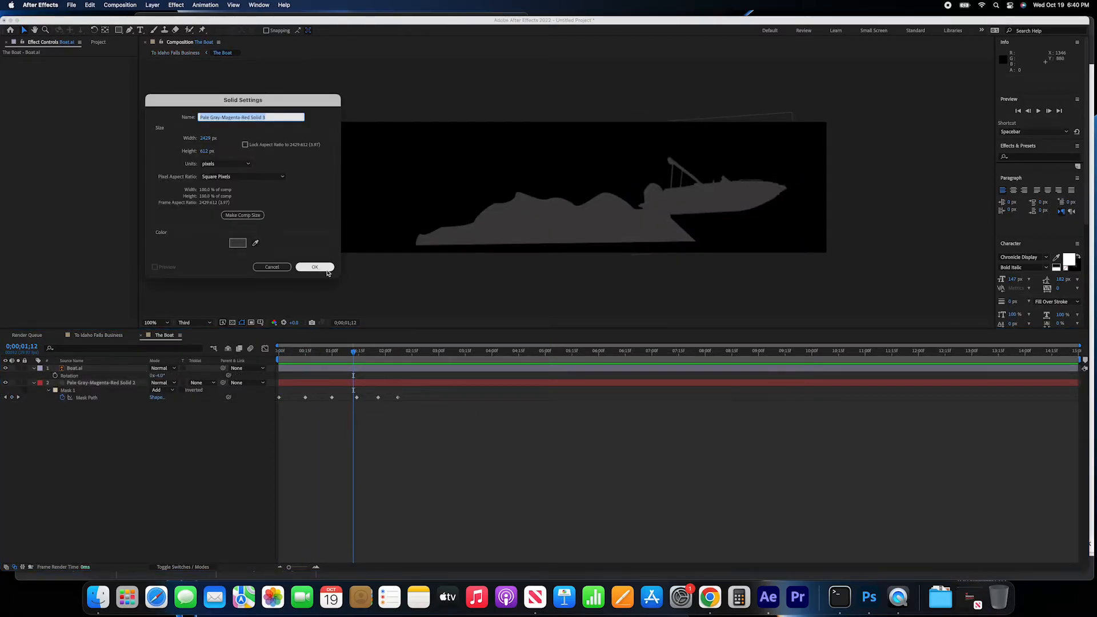
- Create a solid with a small elliptical mask on the boat as The Hat
click(315, 266)
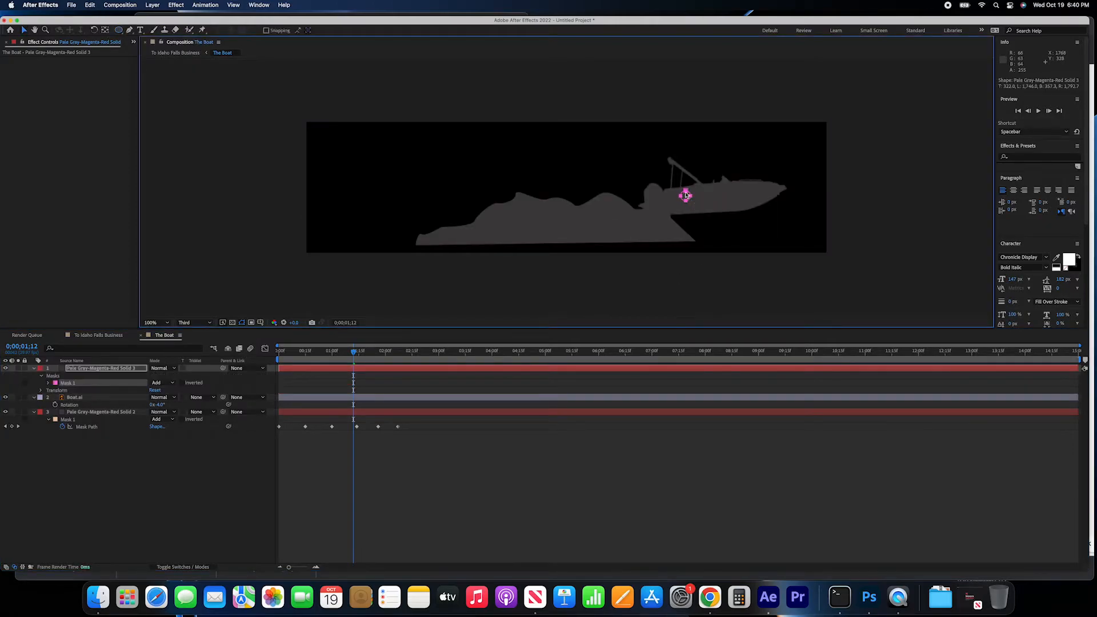
drag(686, 195, 709, 161)
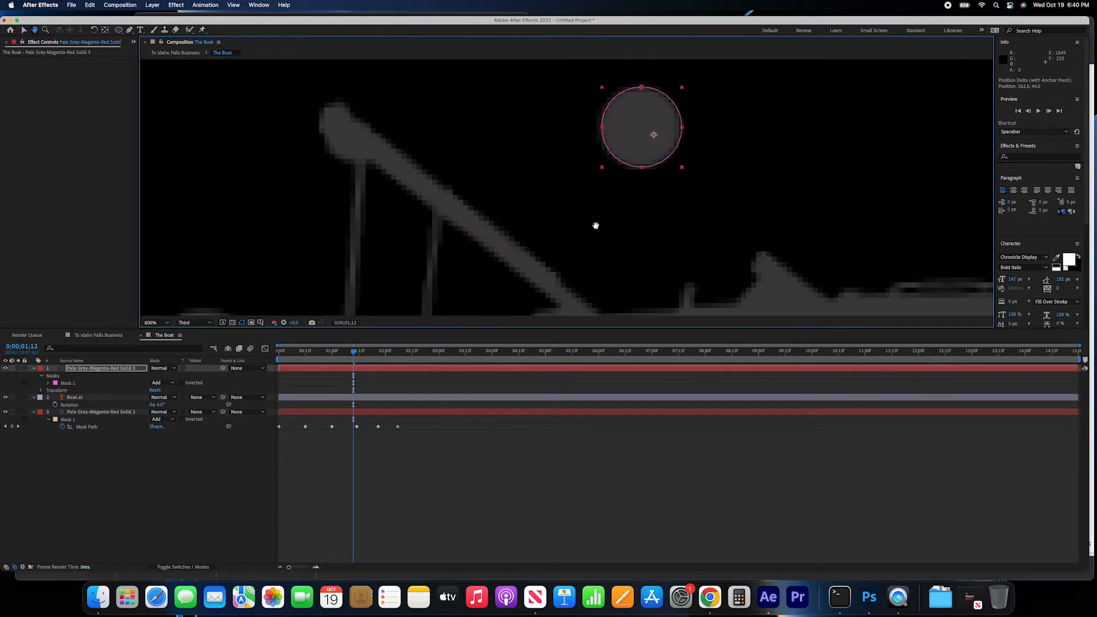
click(74, 397)
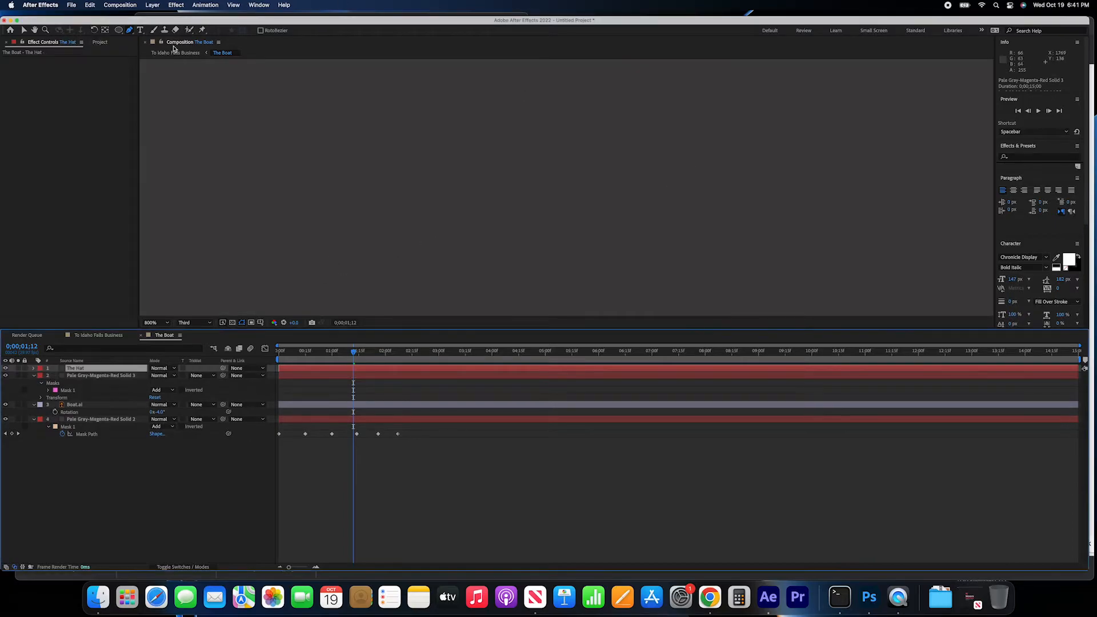
- Move the hat mask onto the boat and pull its points into a narrow pointed brim
click(75, 368)
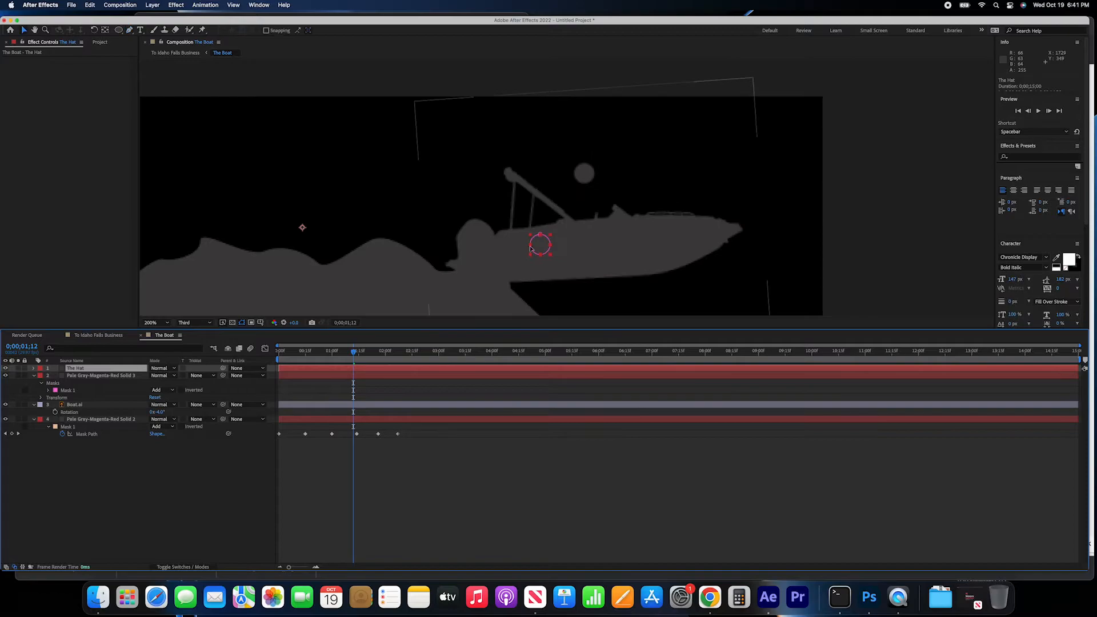
drag(541, 244, 586, 151)
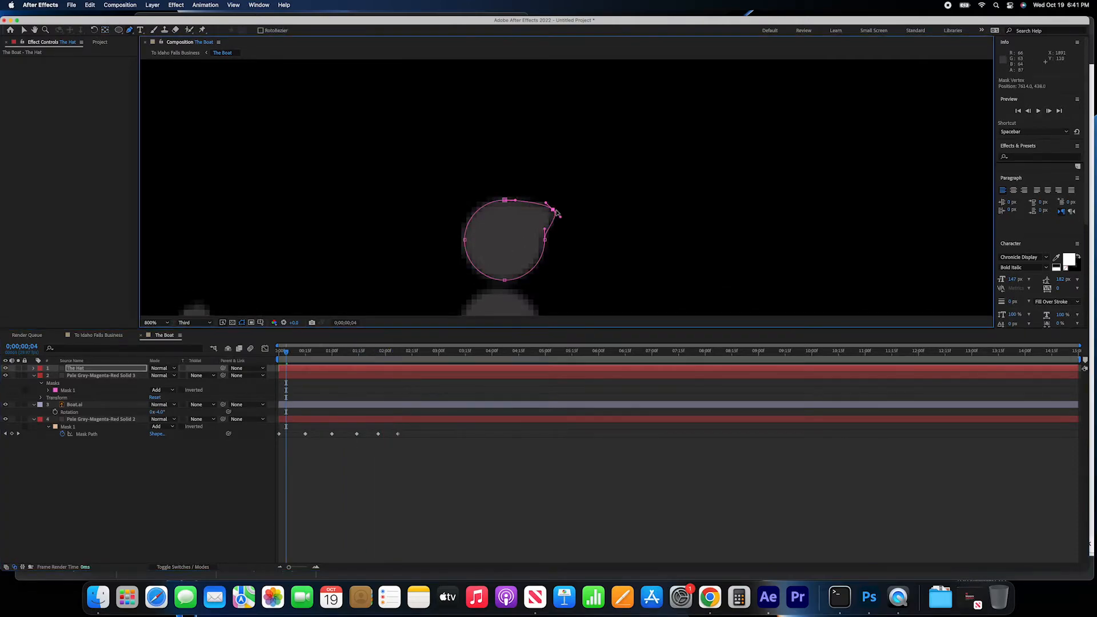
drag(560, 213, 584, 221)
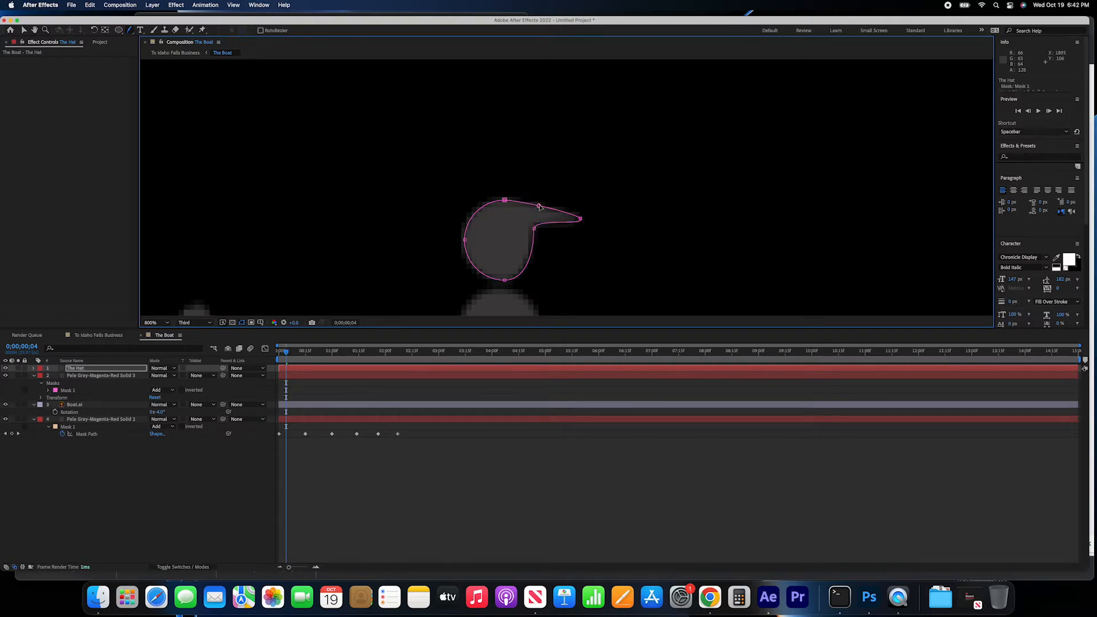
drag(504, 201, 510, 204)
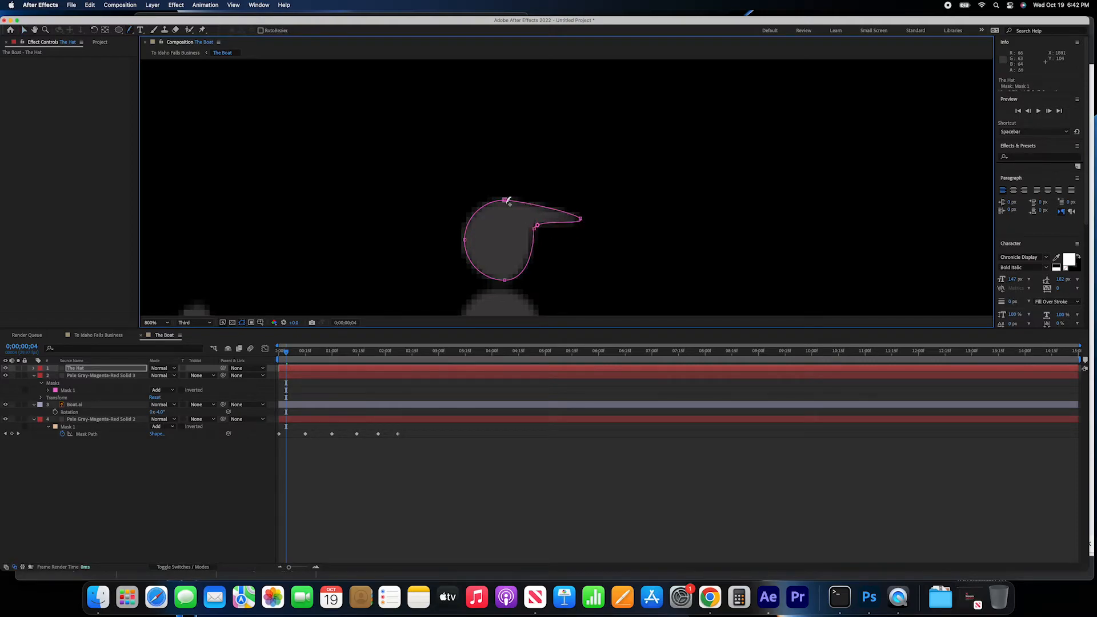
drag(508, 201, 507, 201)
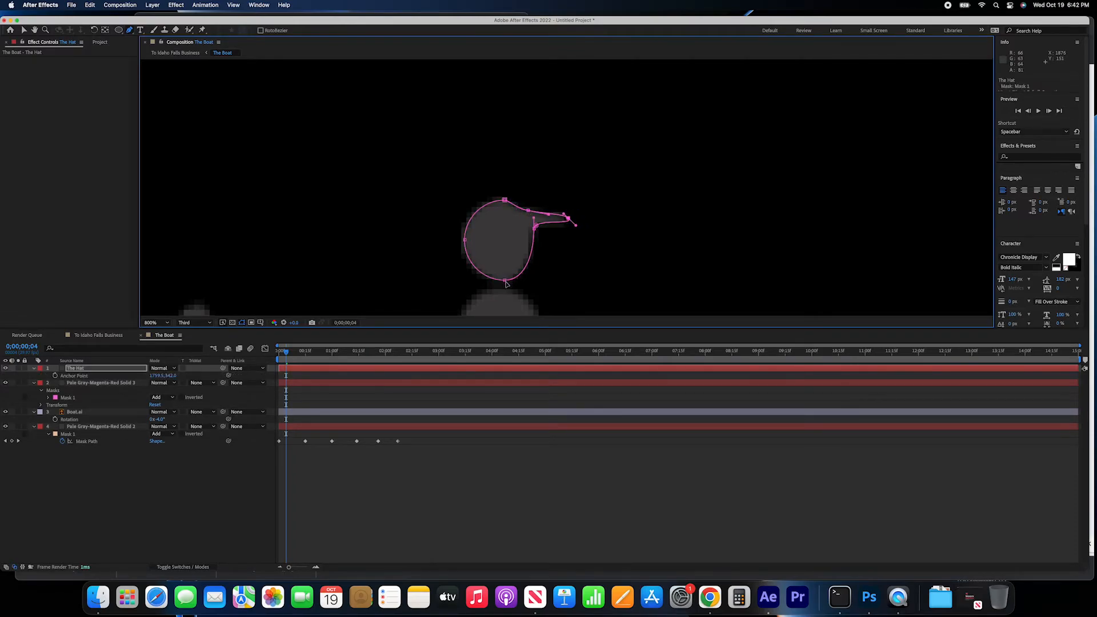
drag(504, 283, 501, 257)
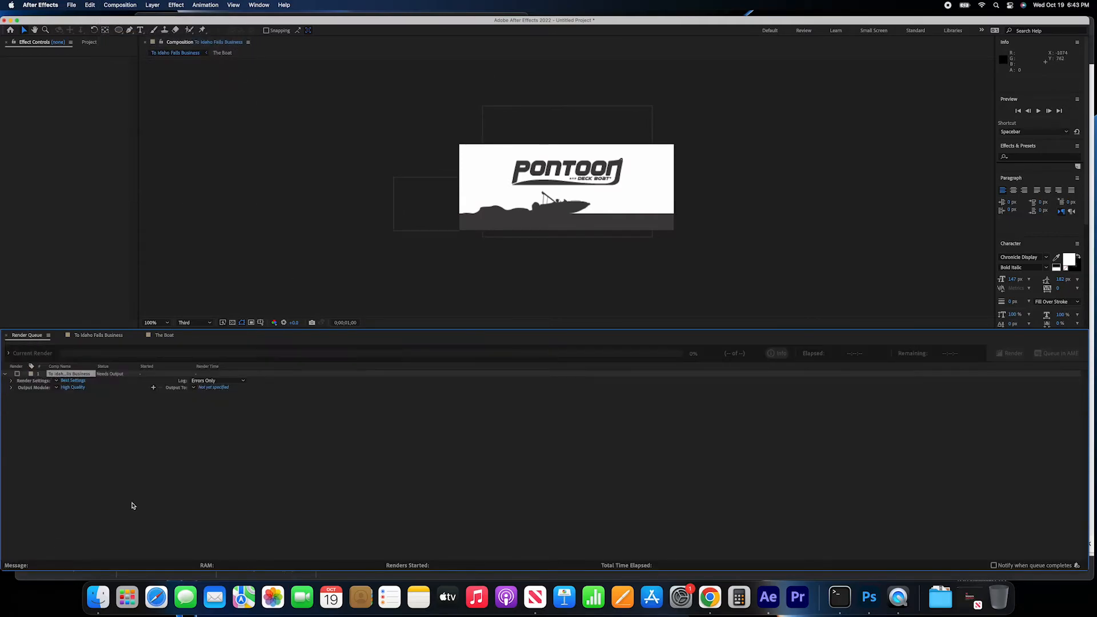
- Set the render output to a new folder inside Export as a JPEG Sequence
click(213, 387)
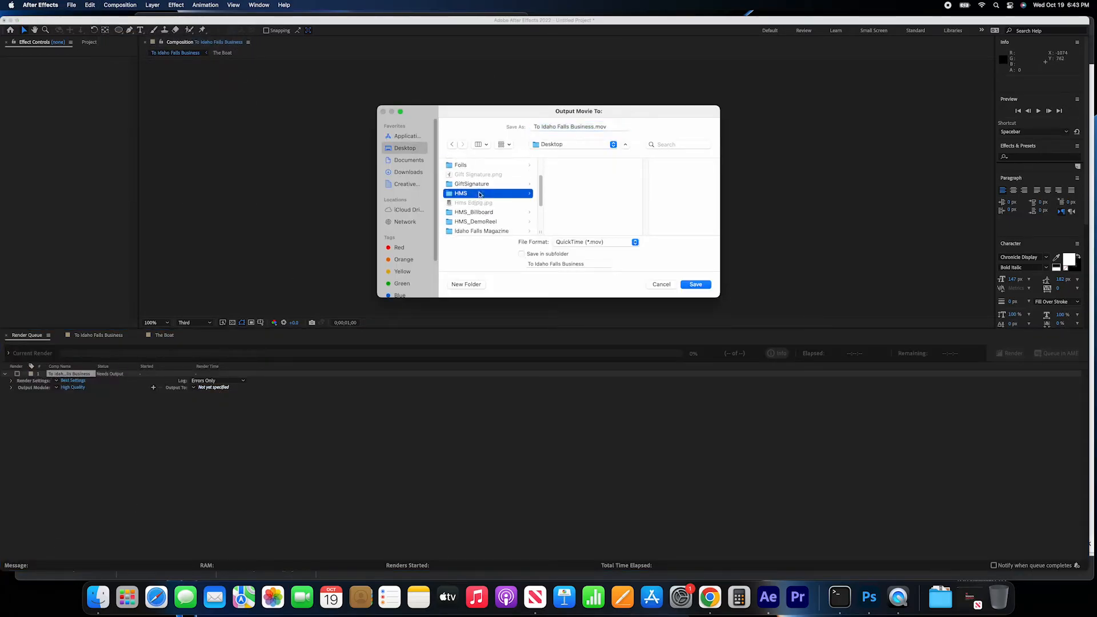
double_click(461, 193)
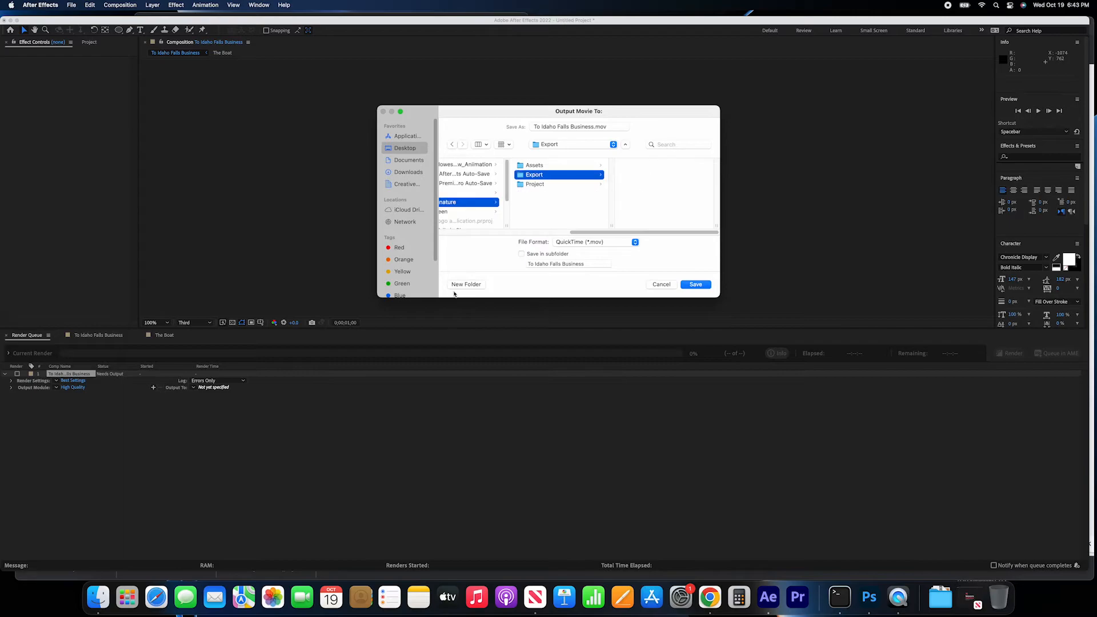
click(466, 285)
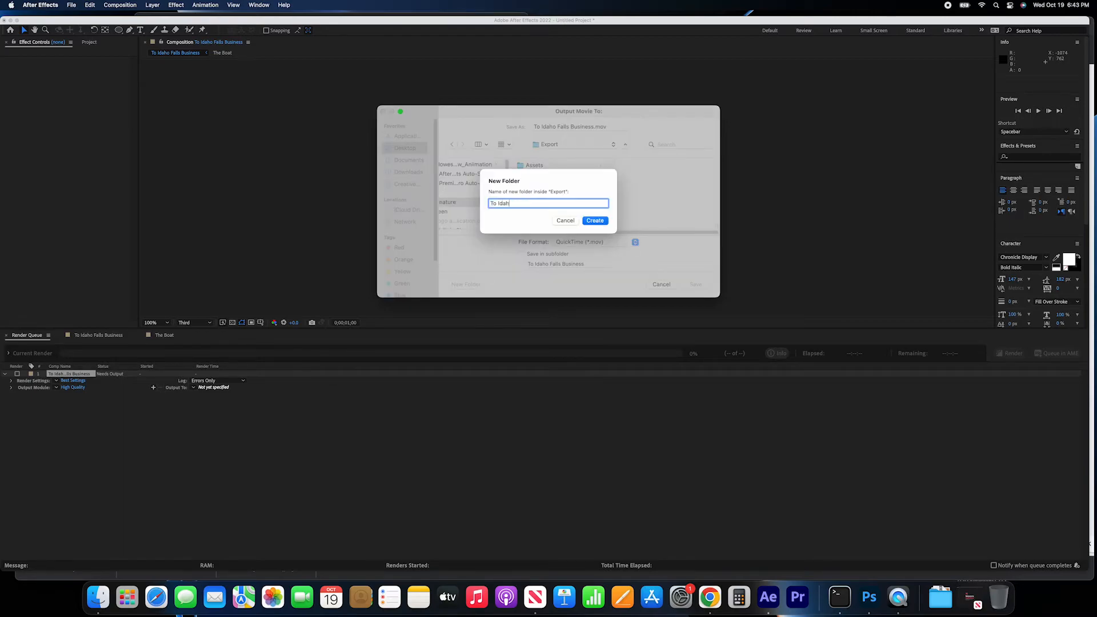
click(595, 221)
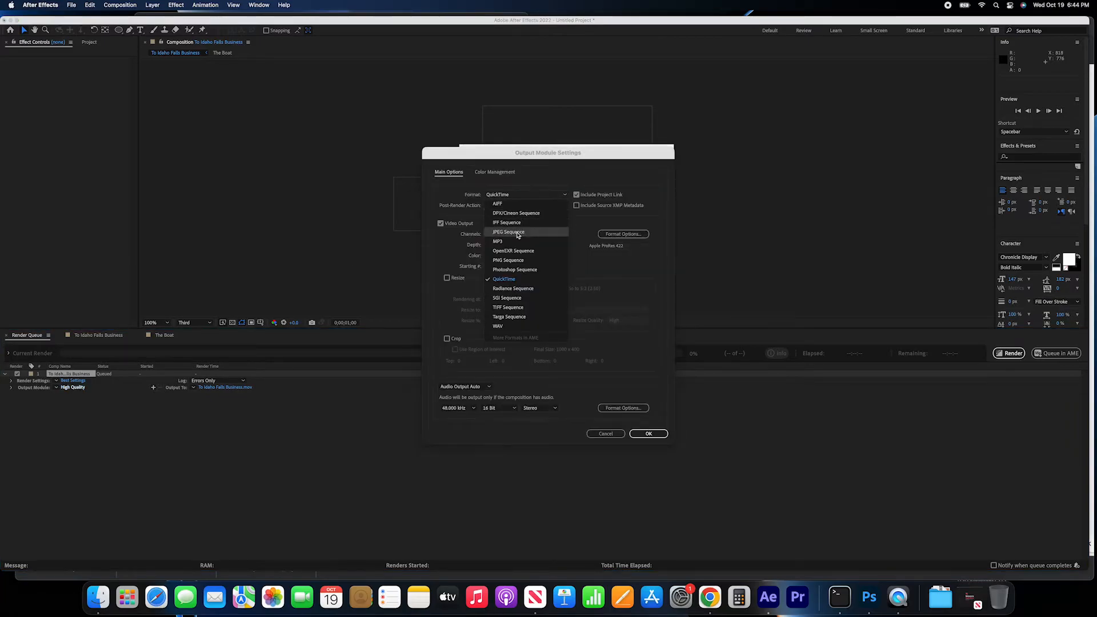
click(647, 433)
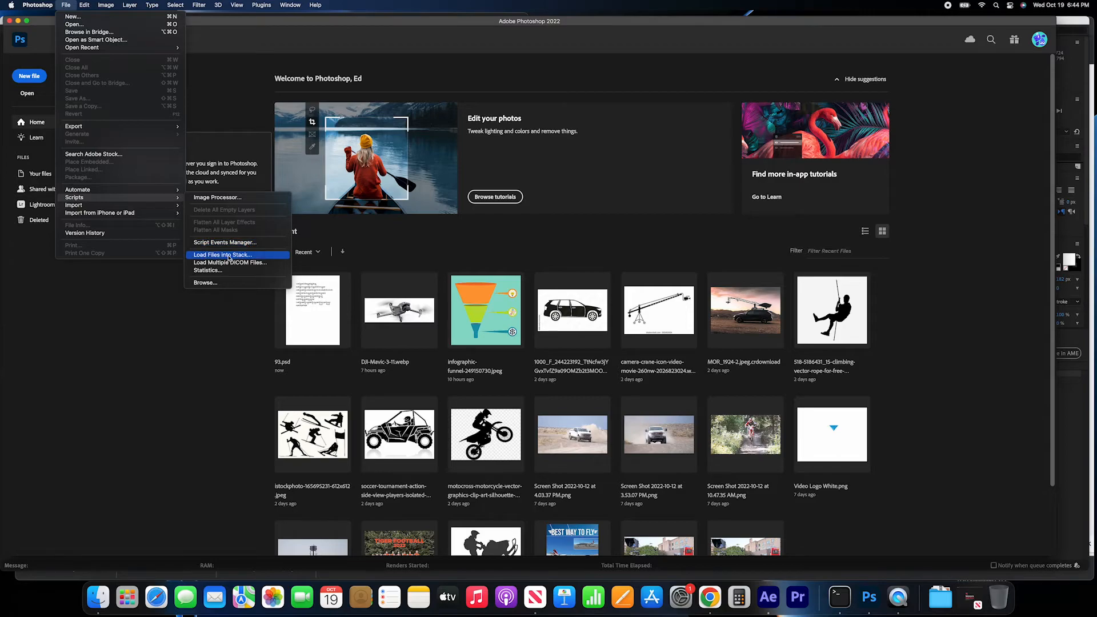
- Load the rendered Pontoon JPEG frames into one document as stacked layers via Load Files into Stack
click(222, 254)
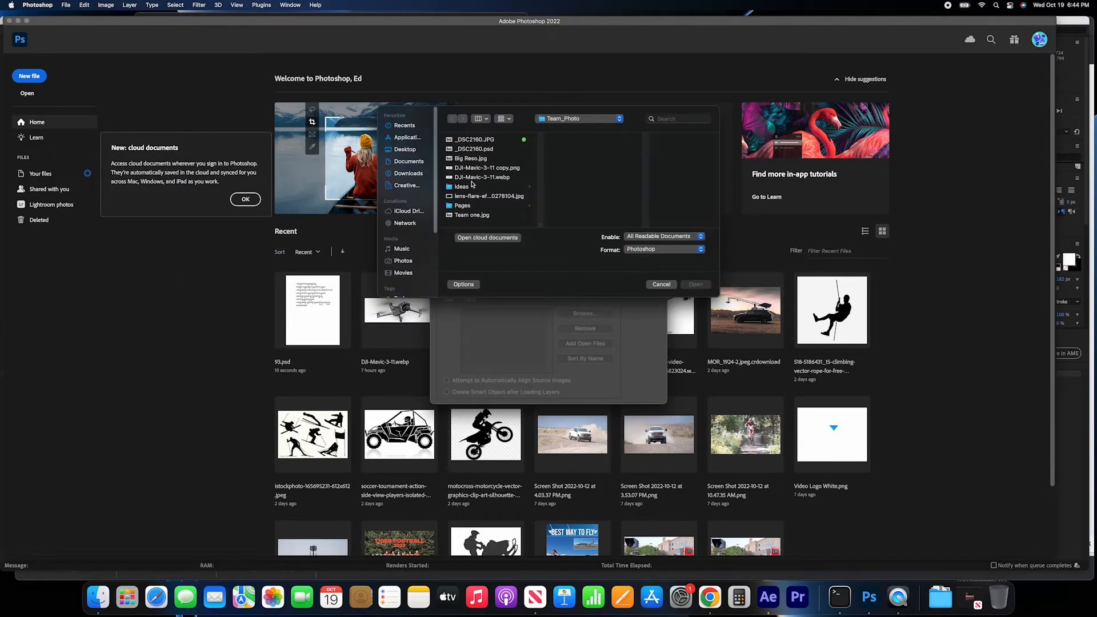
click(404, 149)
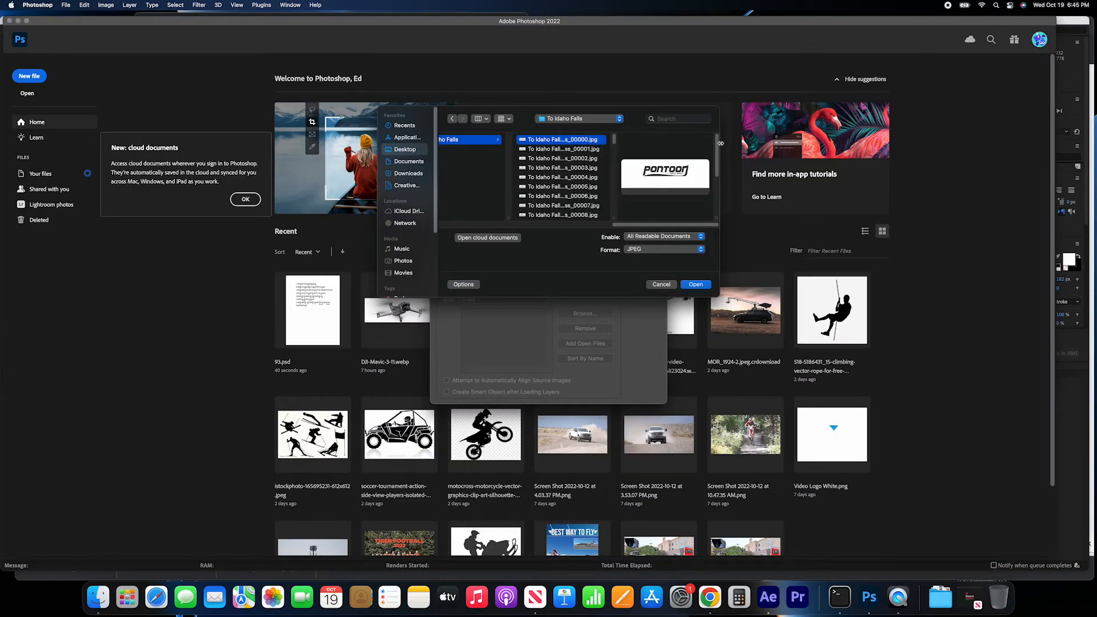
click(695, 284)
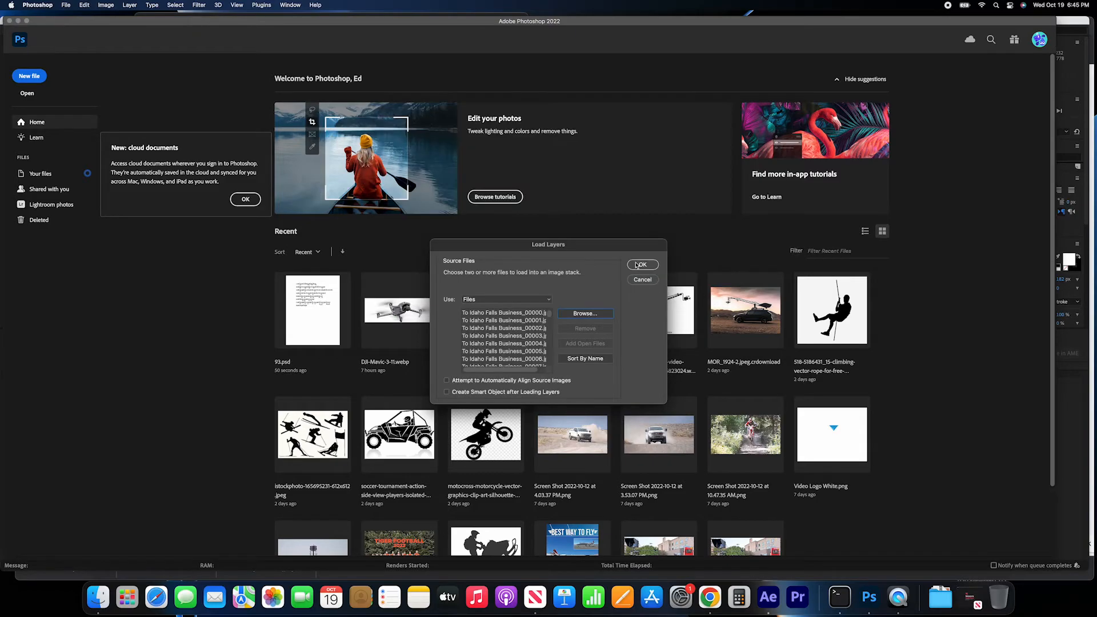
click(642, 264)
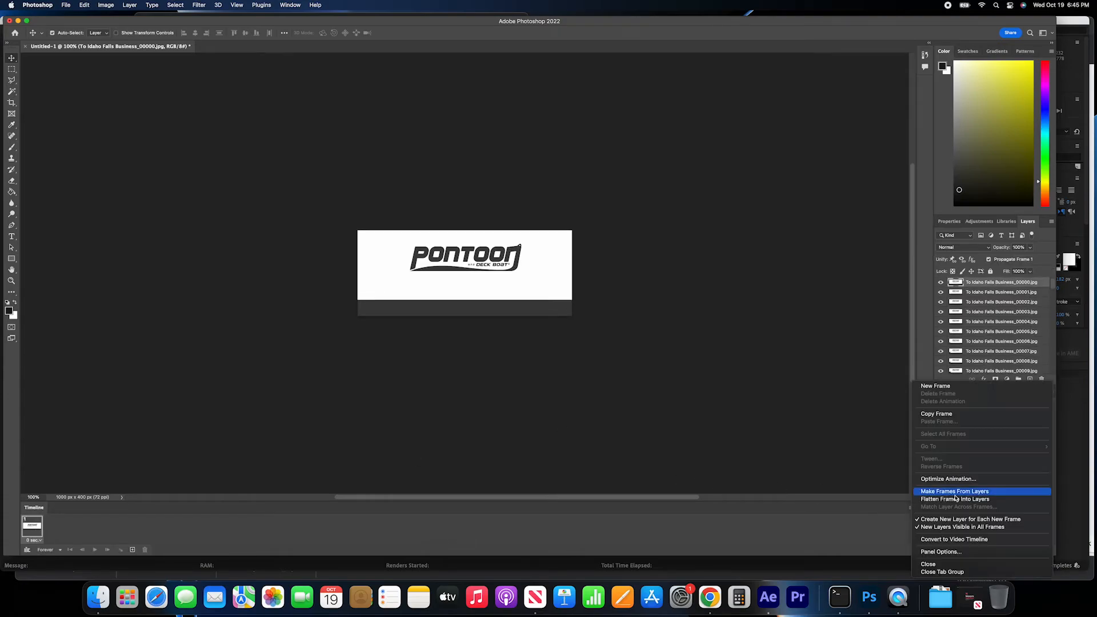
- Make one animation frame from every loaded layer in the Timeline
click(954, 491)
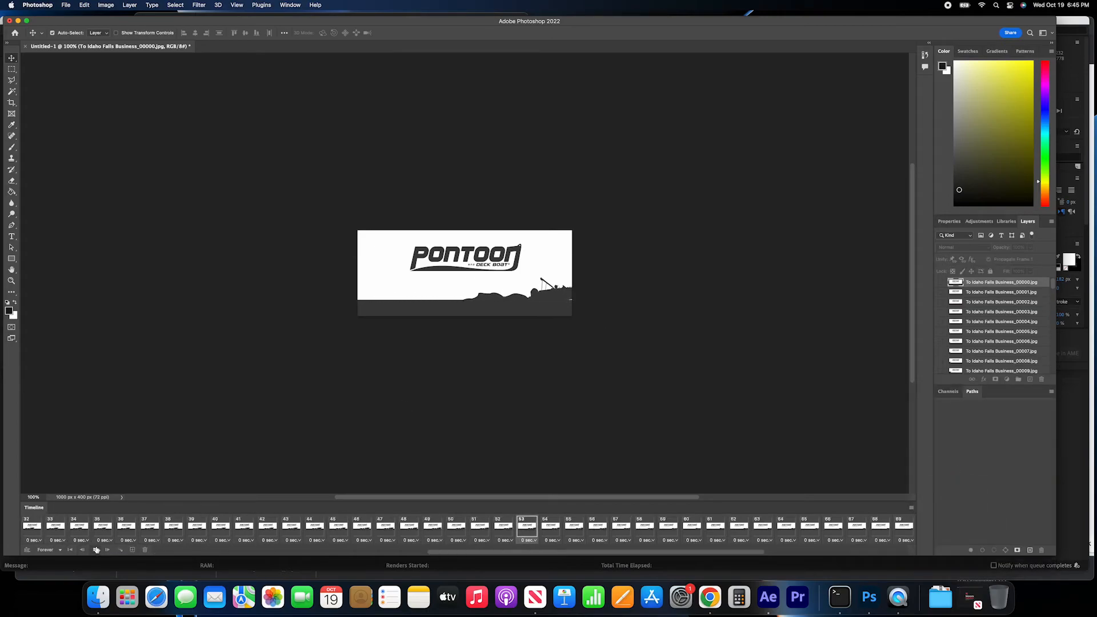
click(67, 4)
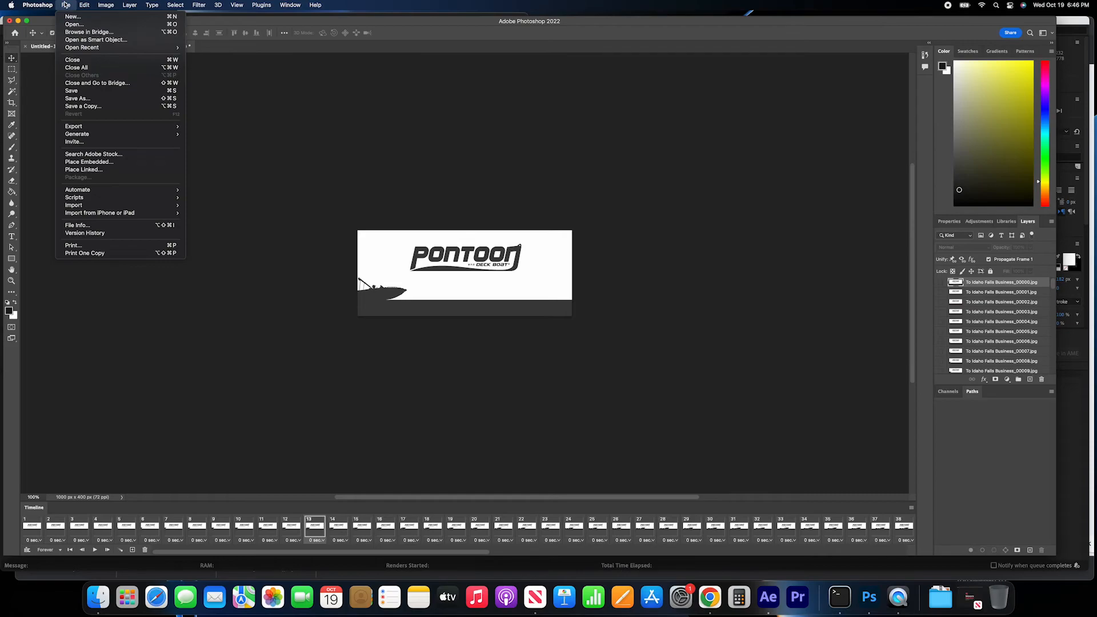
mouse_move(73, 126)
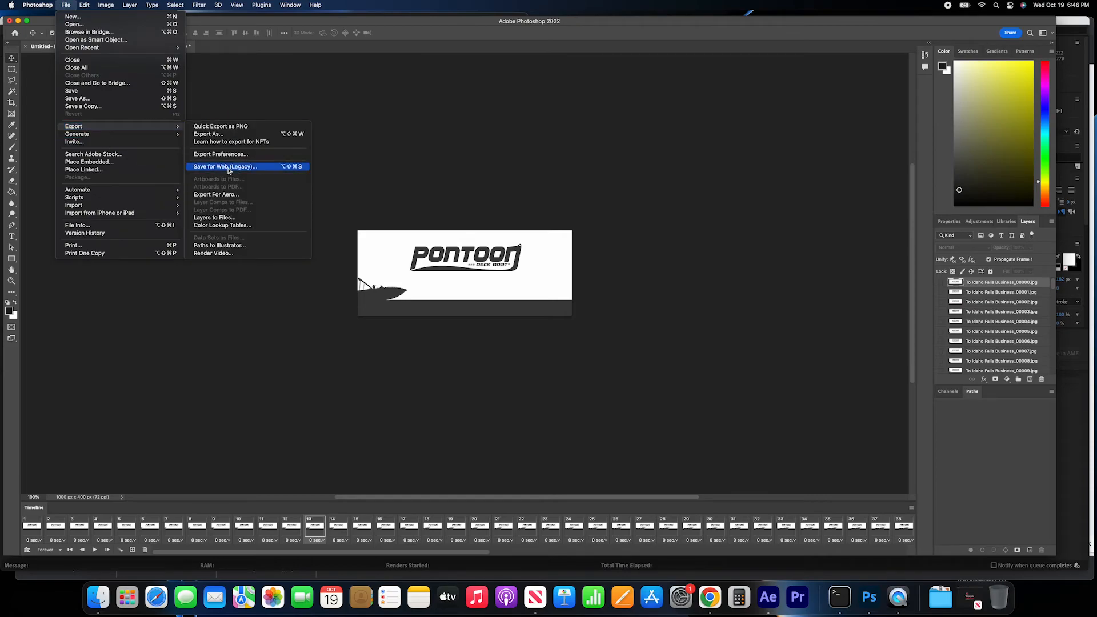
- Export with Save for Web (Legacy) as a GIF 128 Dithered looping forever
click(225, 167)
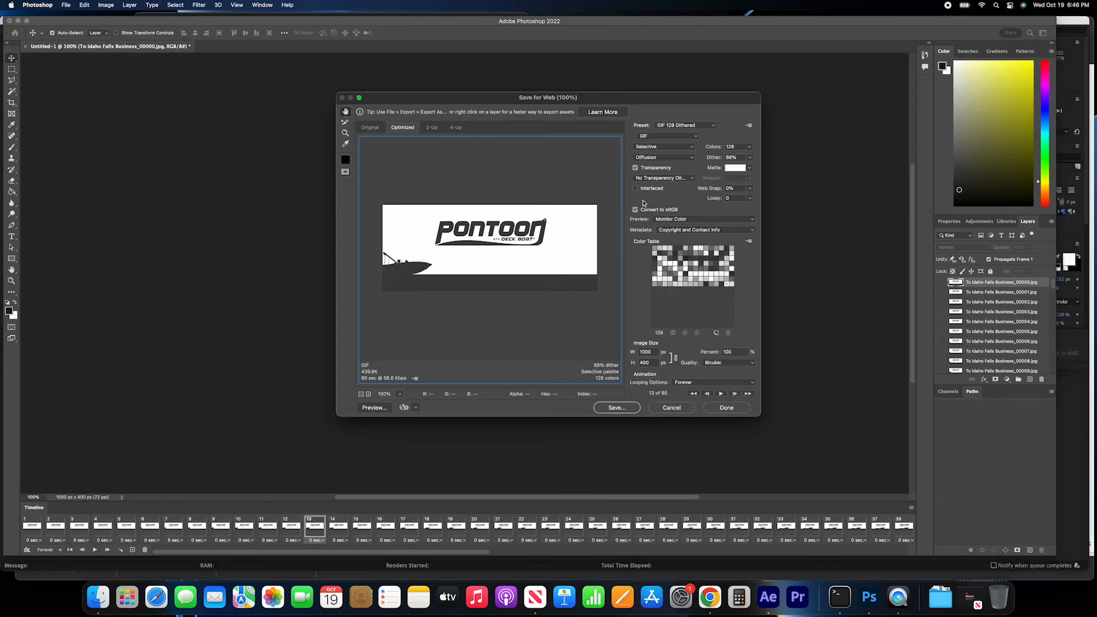
click(616, 407)
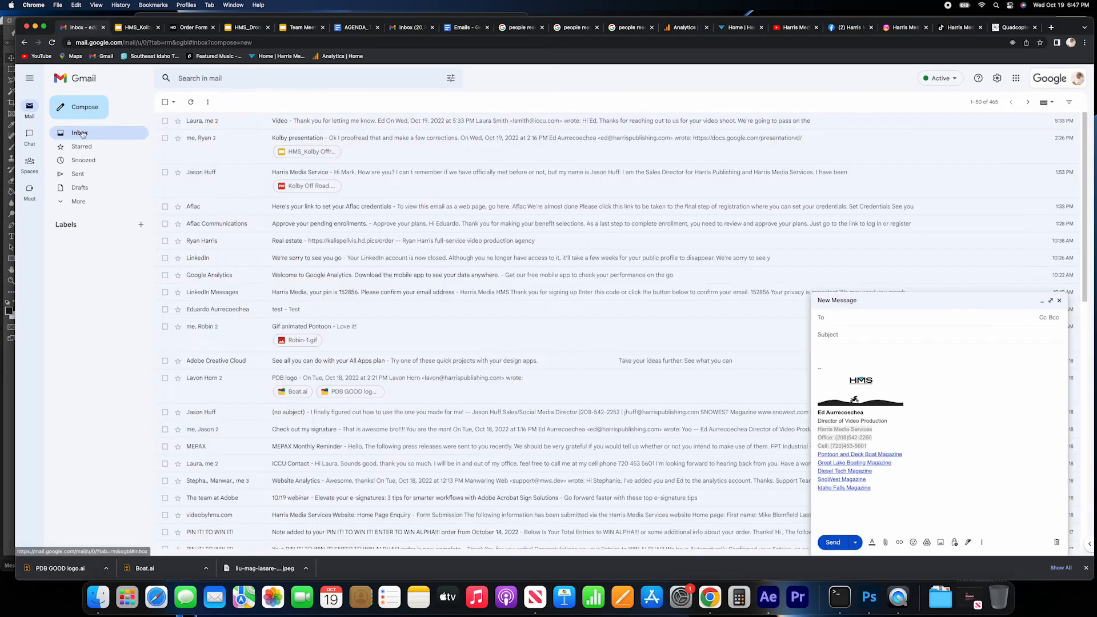
- Create a new signature named 'HMS Signature example' in Gmail's General settings
click(998, 78)
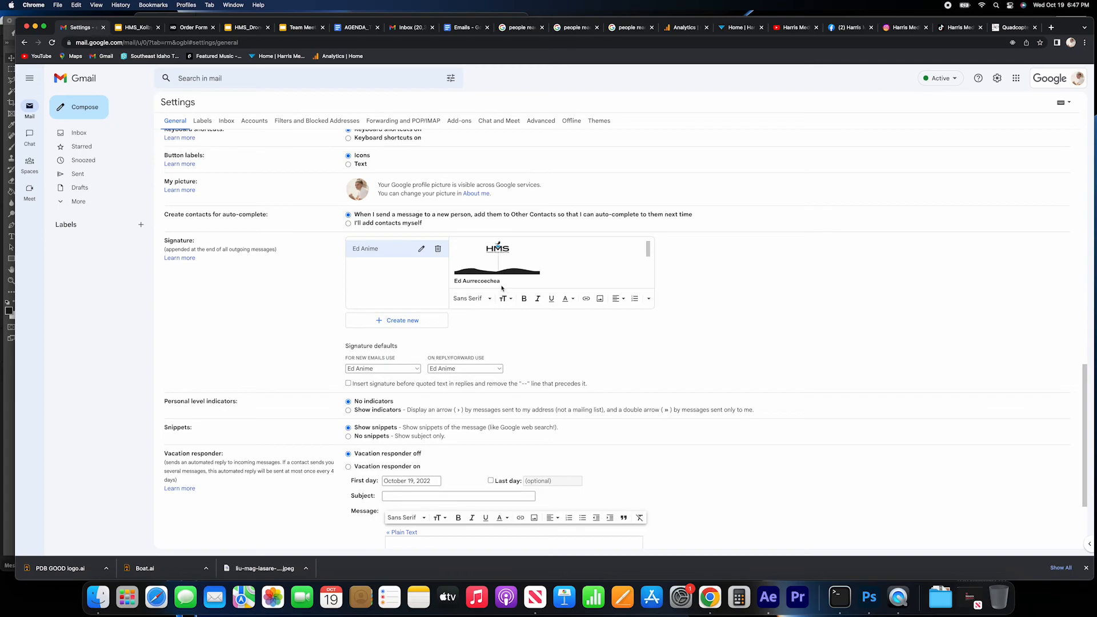
click(397, 320)
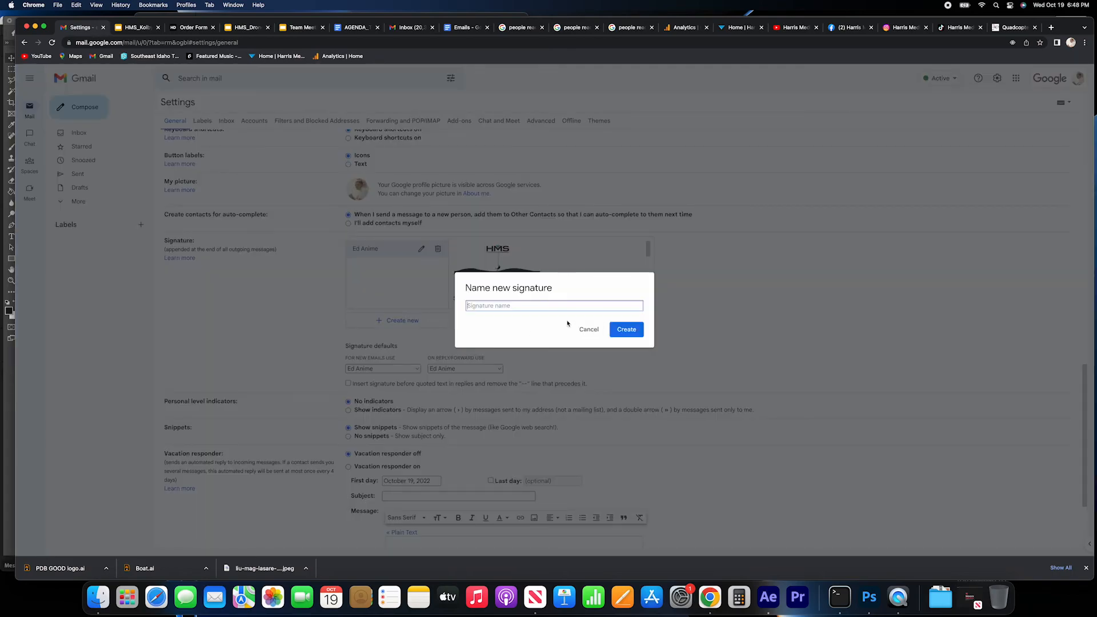
text(HMS Sig)
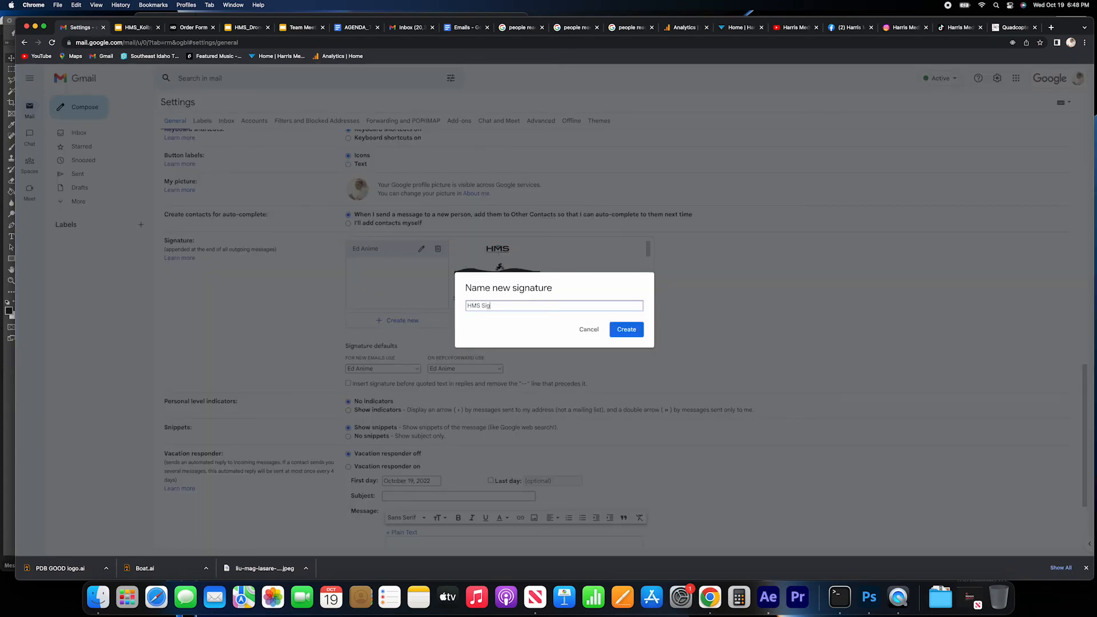
click(625, 330)
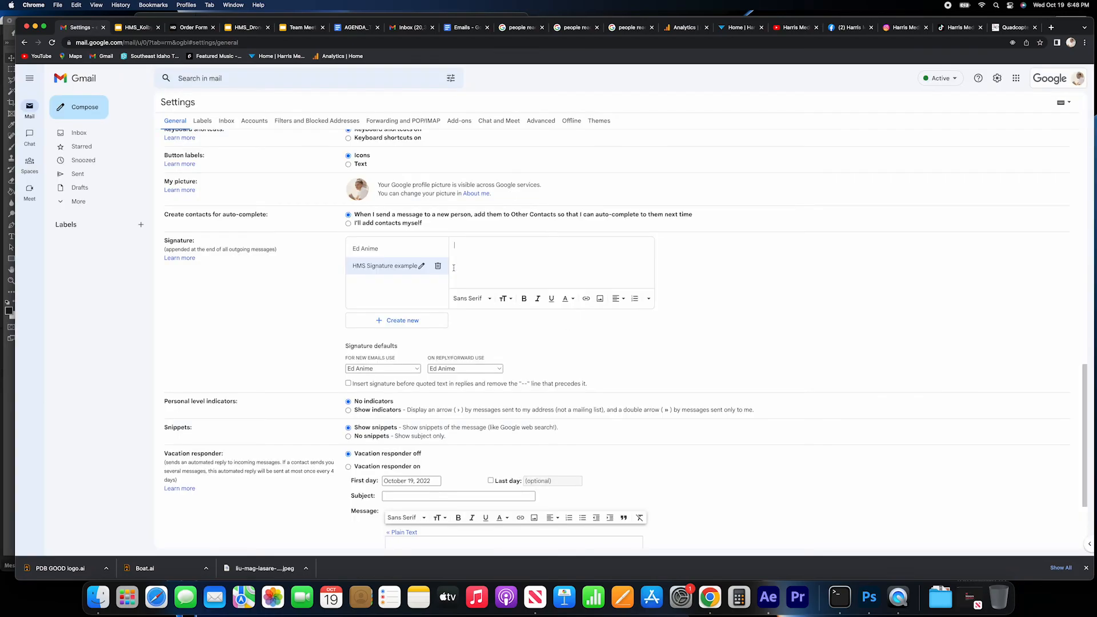
- Upload the Pontoon GIF from the Export folder into the signature at Large size
click(601, 299)
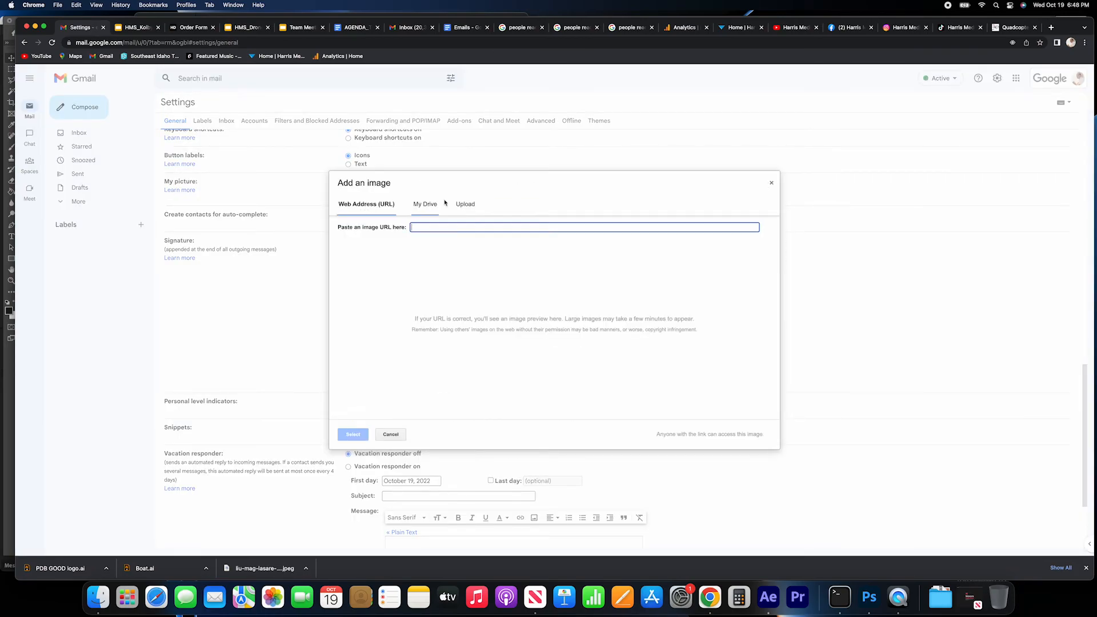
click(465, 203)
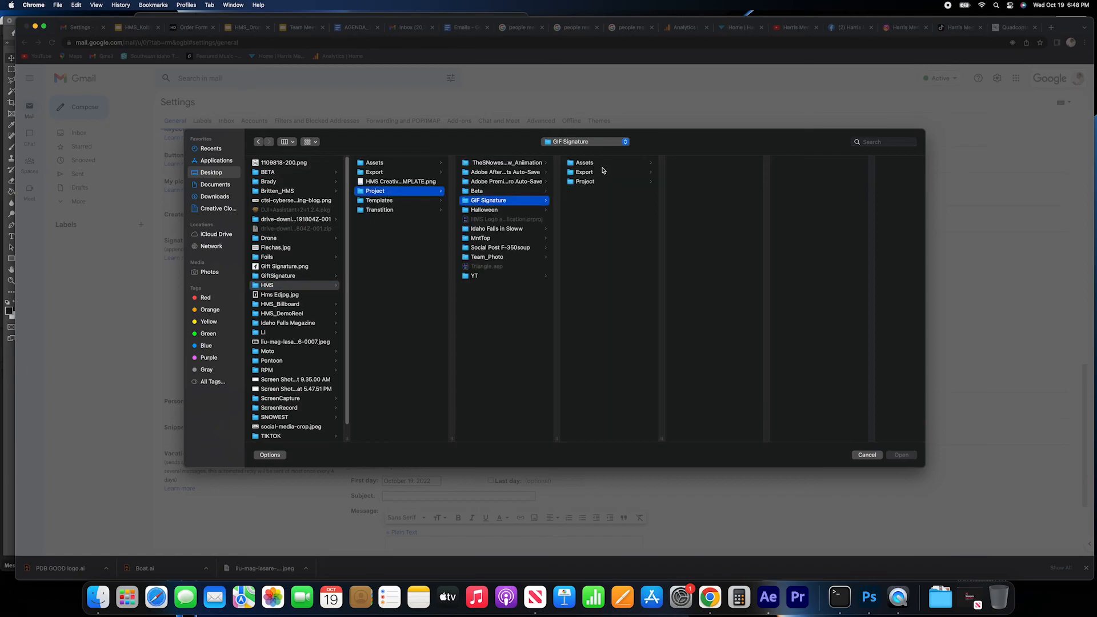
click(901, 455)
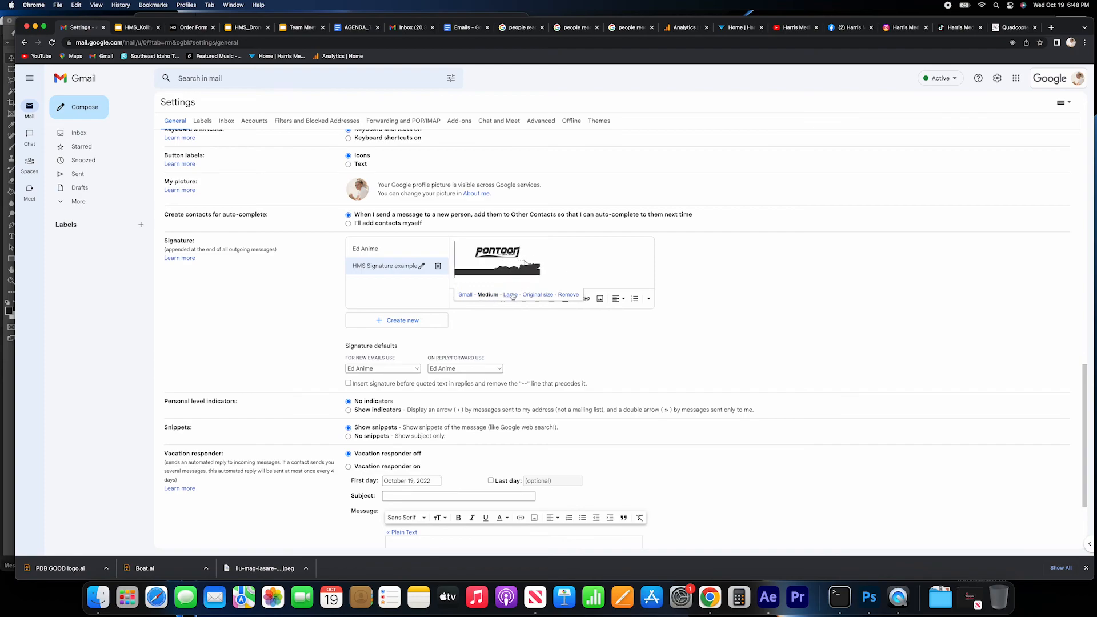
click(510, 293)
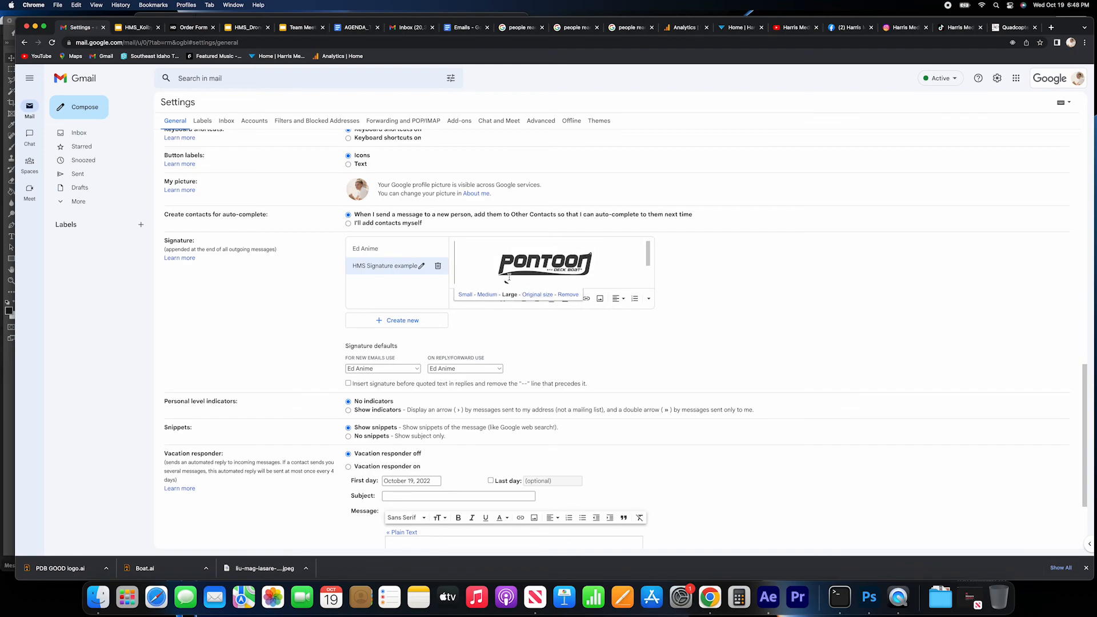
scroll(down, 3)
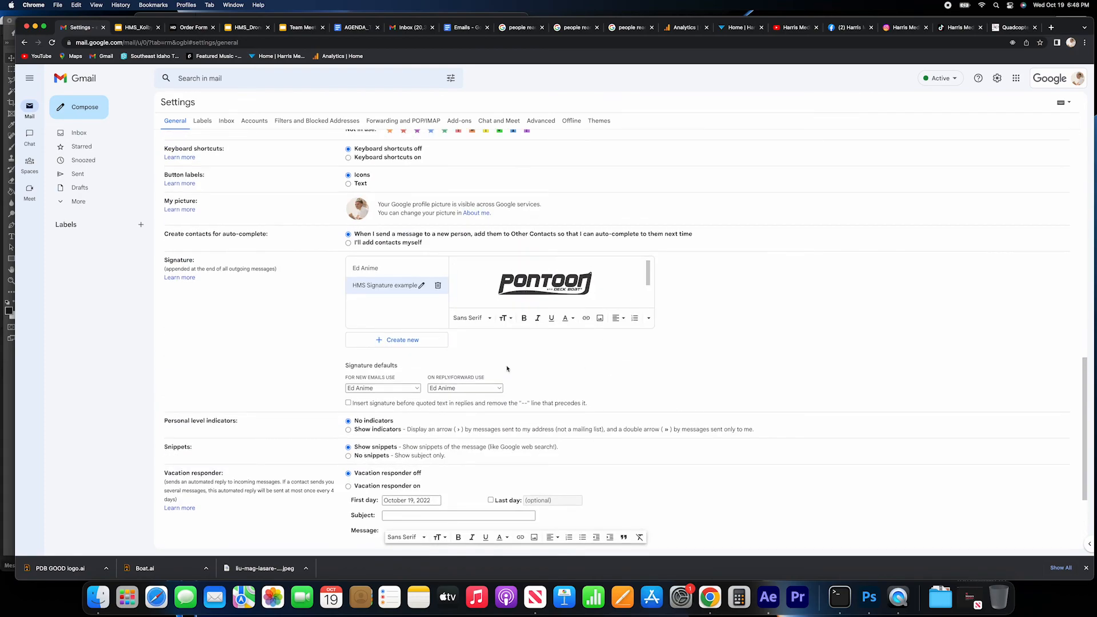
click(739, 27)
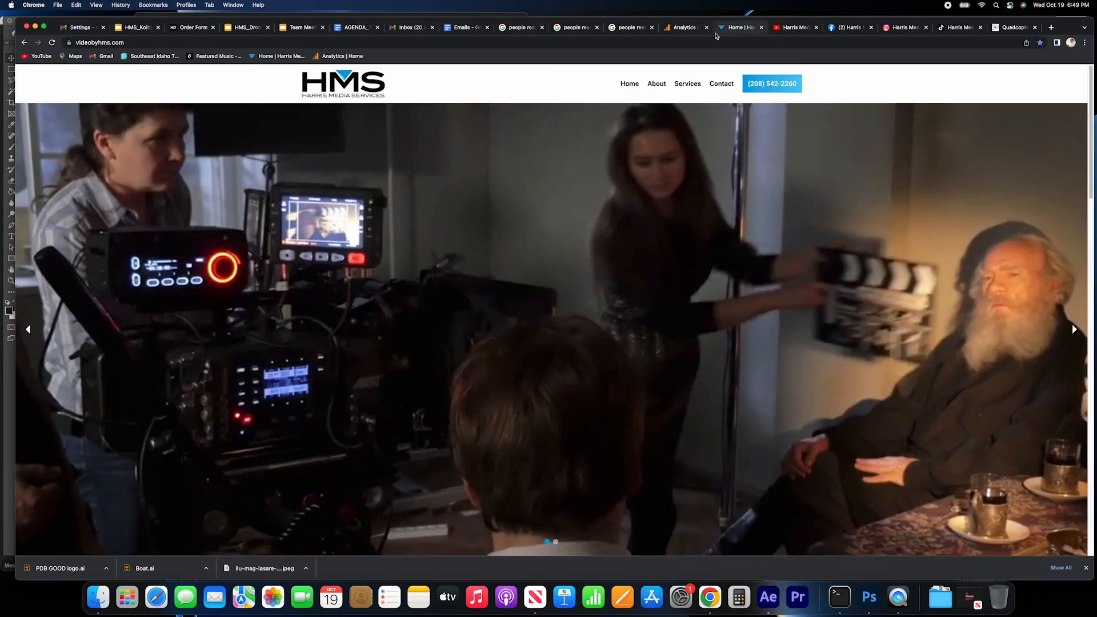